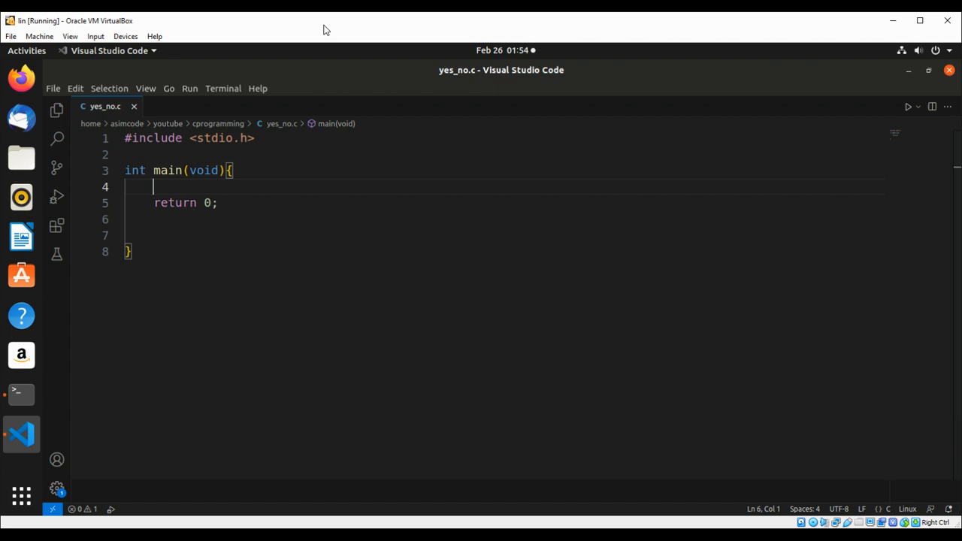
pyautogui.moveTo(725, 231)
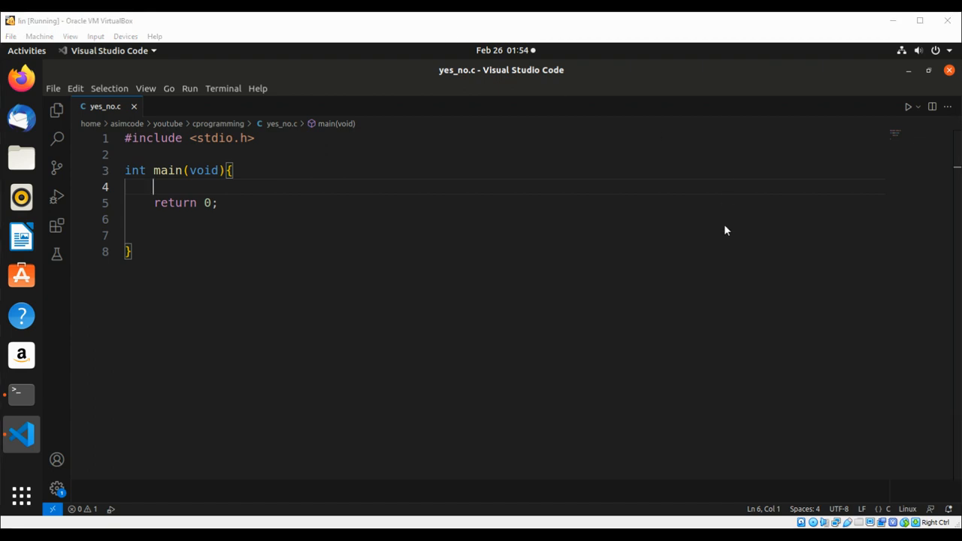
pyautogui.moveTo(722, 246)
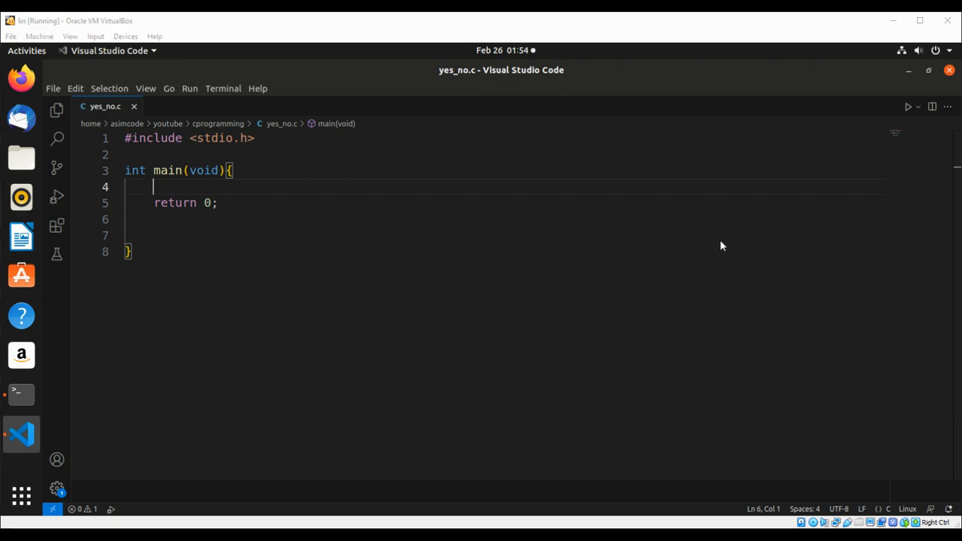
pyautogui.moveTo(192, 267)
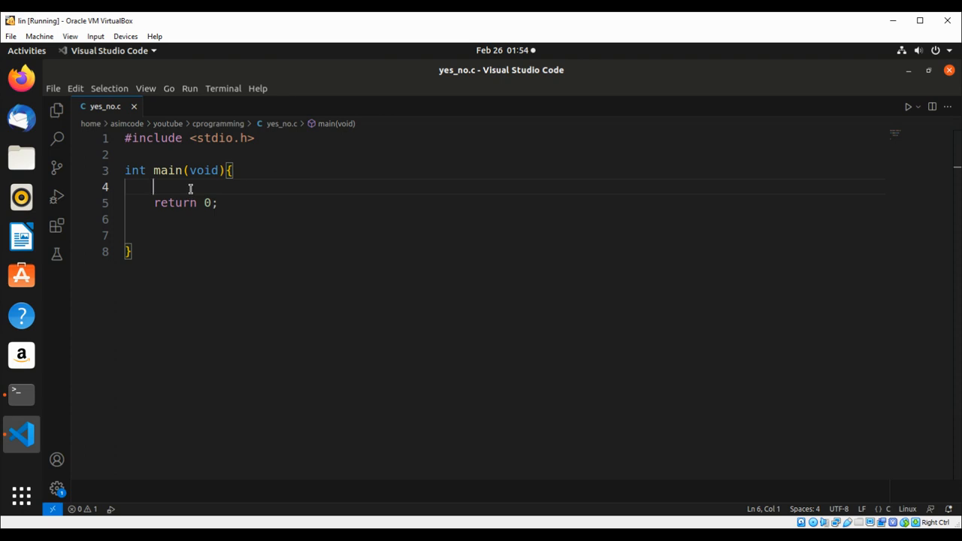
# Declare char option = 0 at the start of main
pyautogui.write('char')
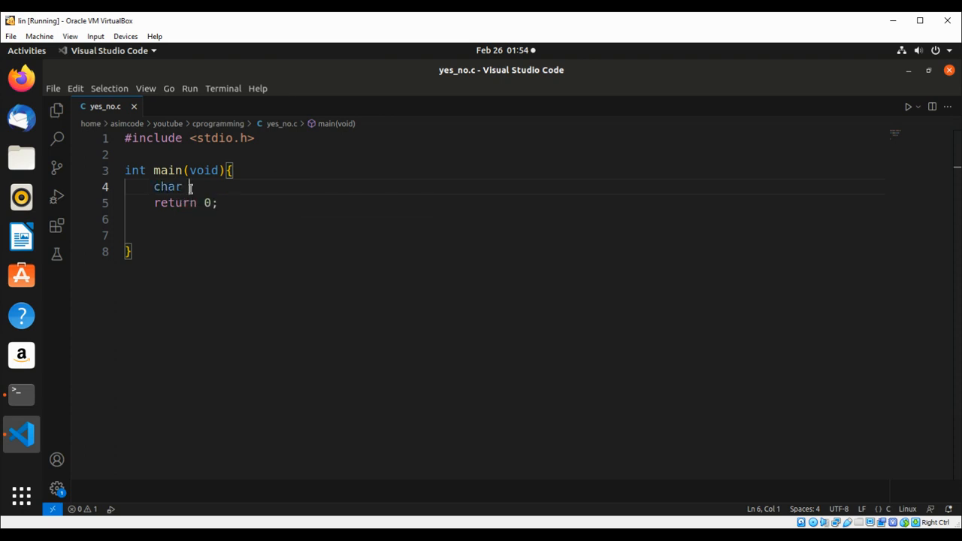
pyautogui.write('option')
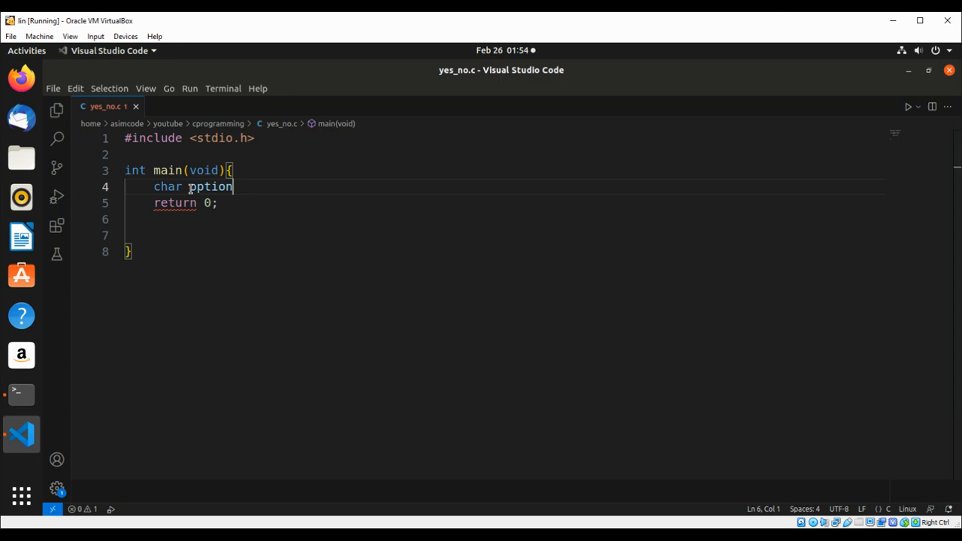
pyautogui.write('= 0;')
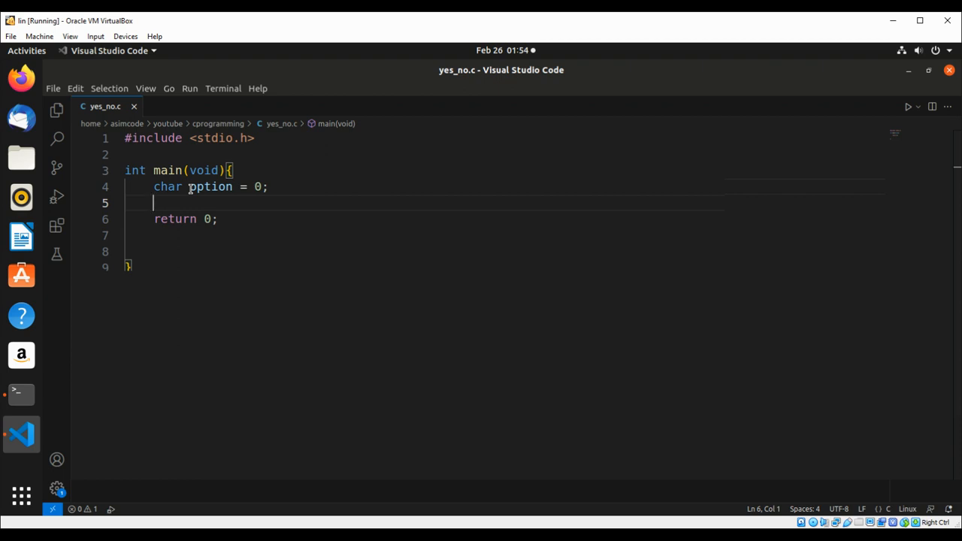
# Add printf prompting "Please enter Y for yes or N for No: "
pyautogui.write('prin')
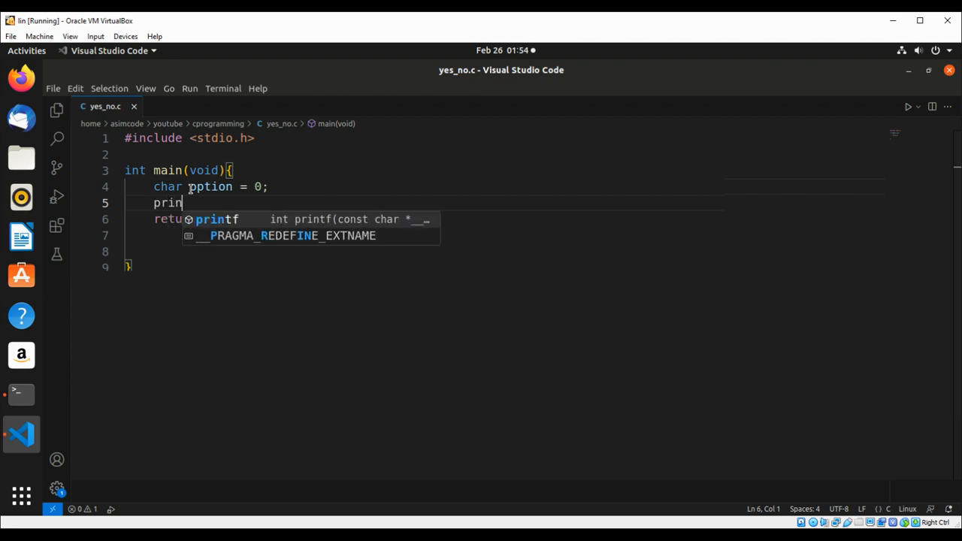
pyautogui.press('Tab')
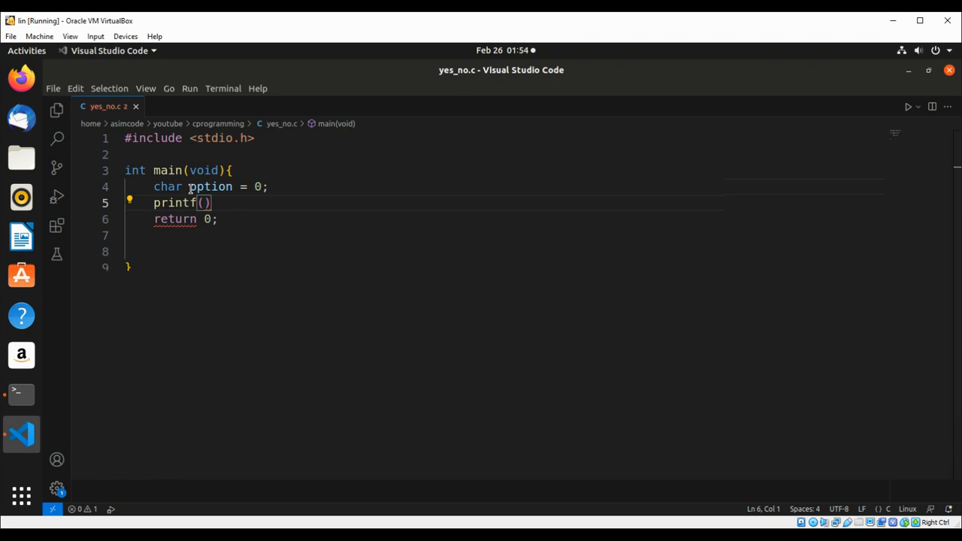
pyautogui.write('""')
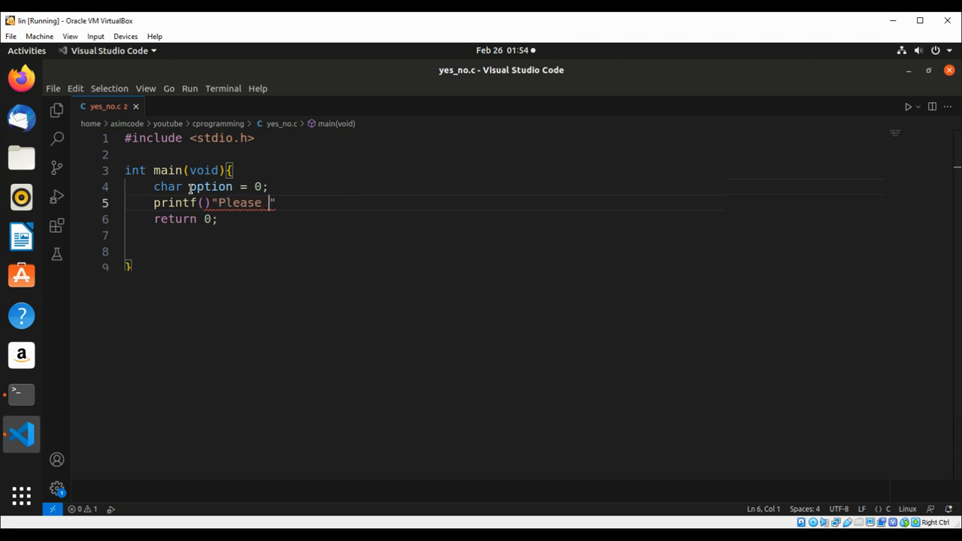
pyautogui.write('enter')
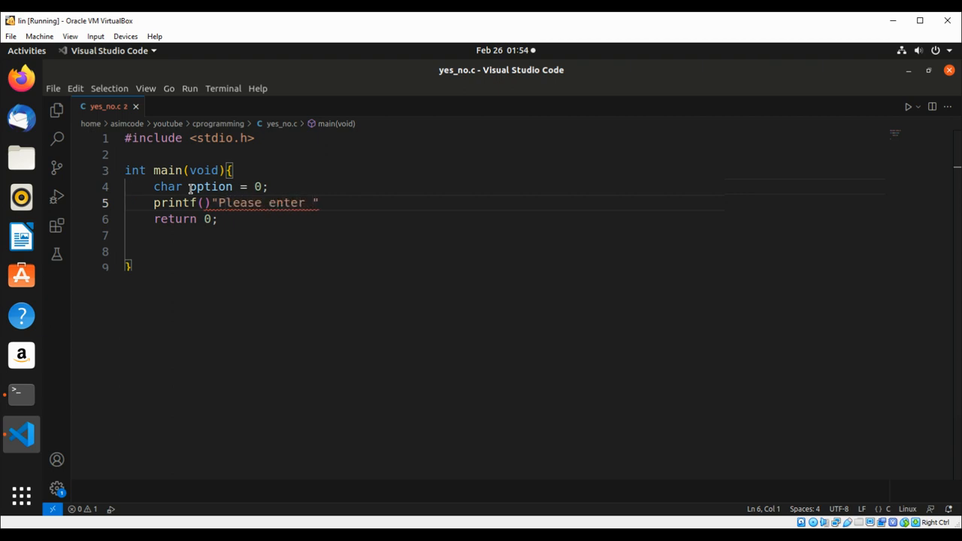
pyautogui.write('Y f')
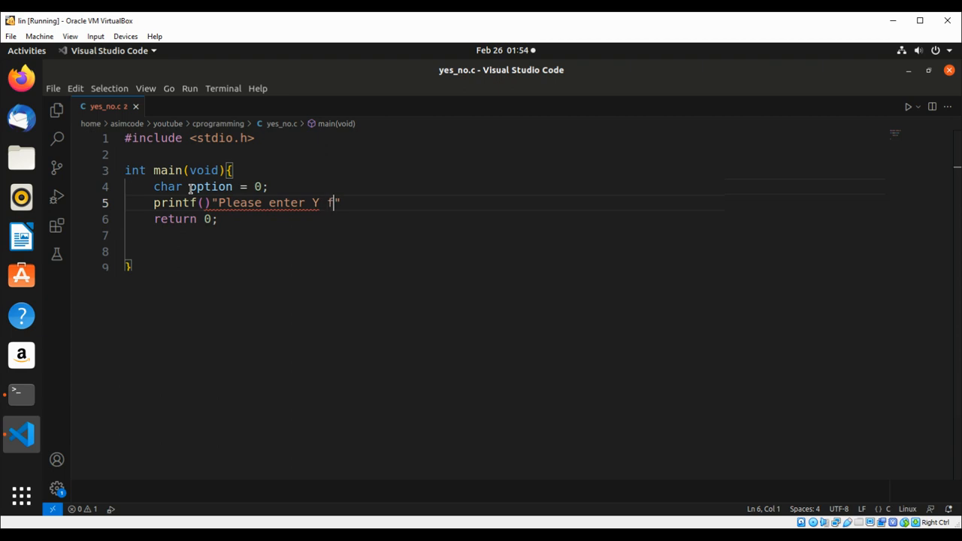
pyautogui.write('or yes and')
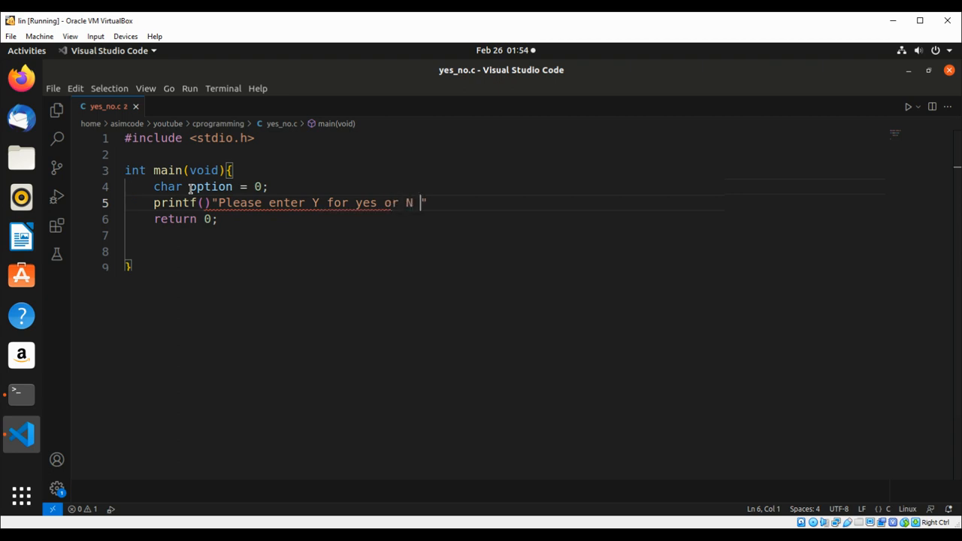
pyautogui.write('for No:')
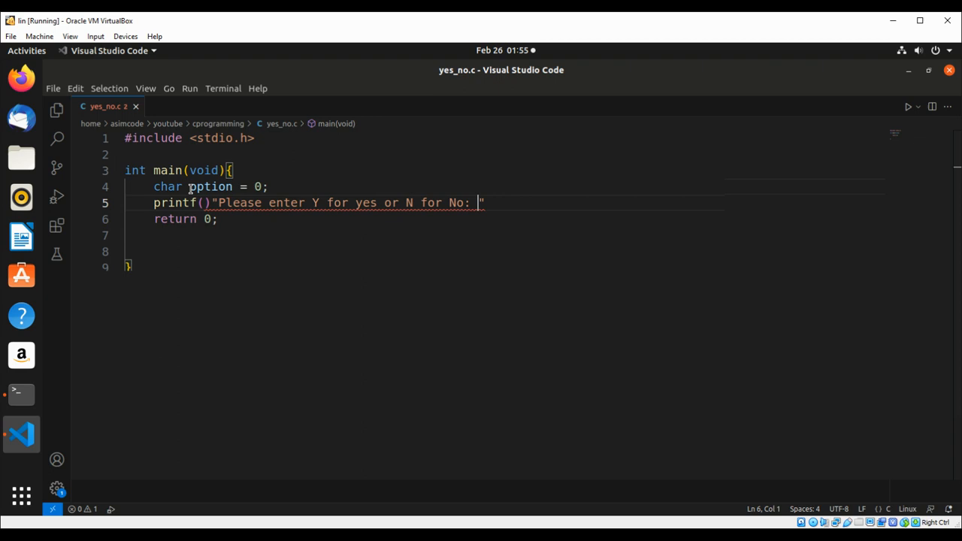
pyautogui.write(';')
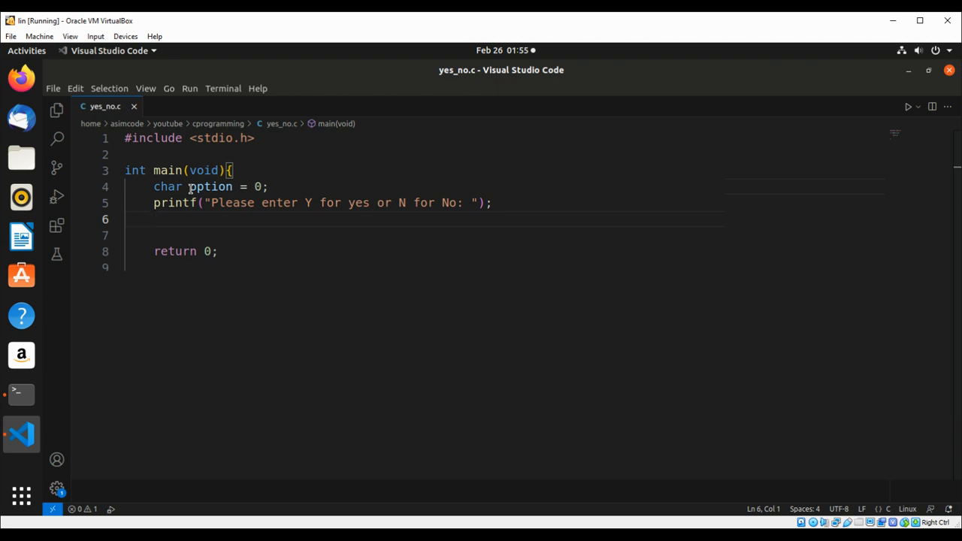
# Read the user's answer with scanf(" %c", &option);
pyautogui.write('scanf("')
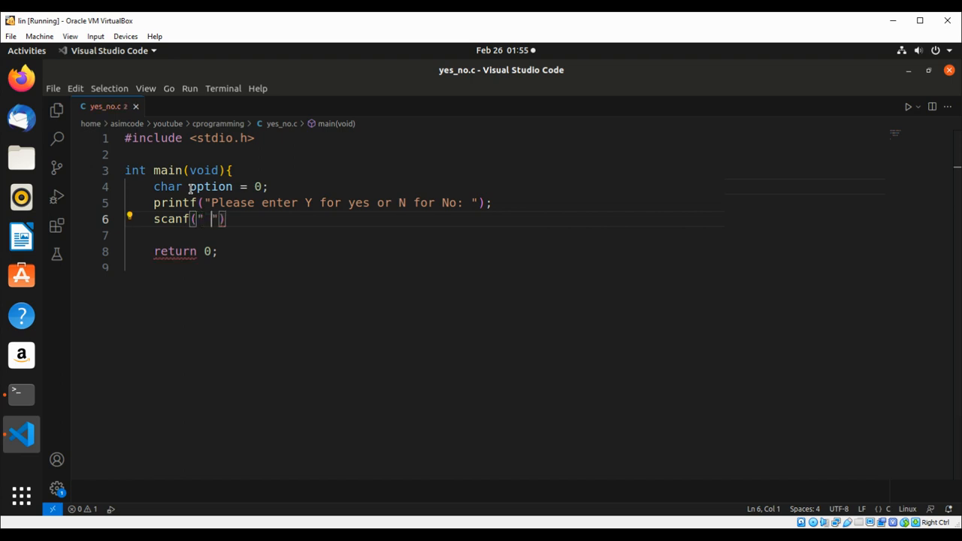
pyautogui.write('%c')
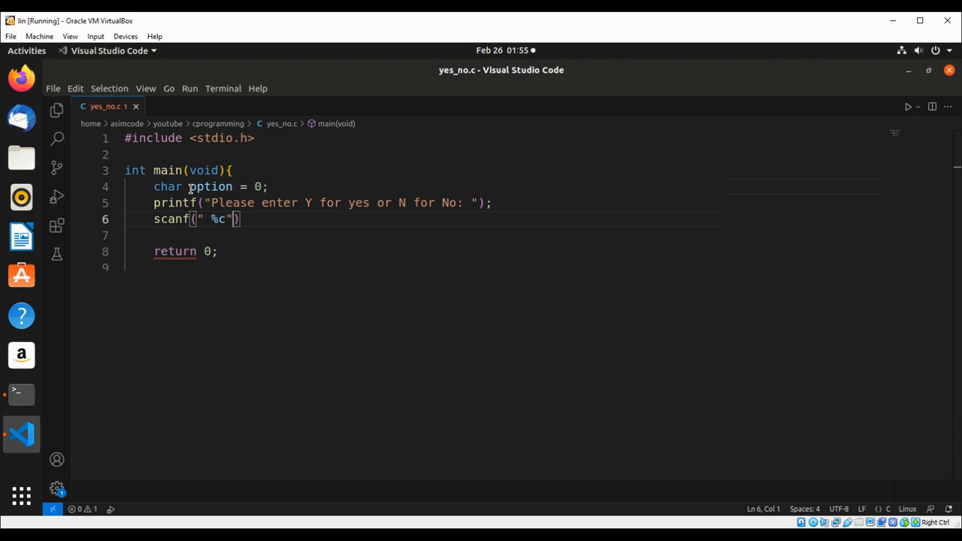
pyautogui.write(',')
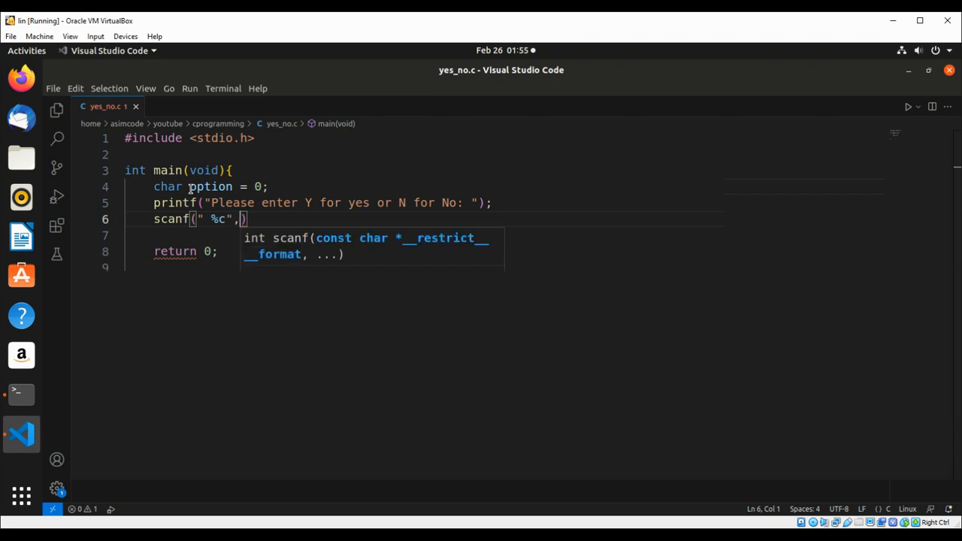
pyautogui.write('&')
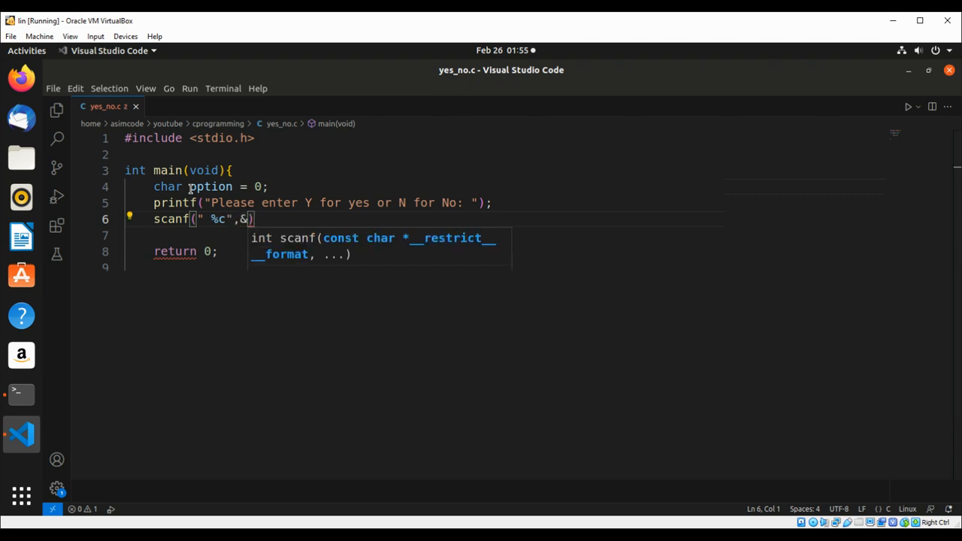
pyautogui.write('option')
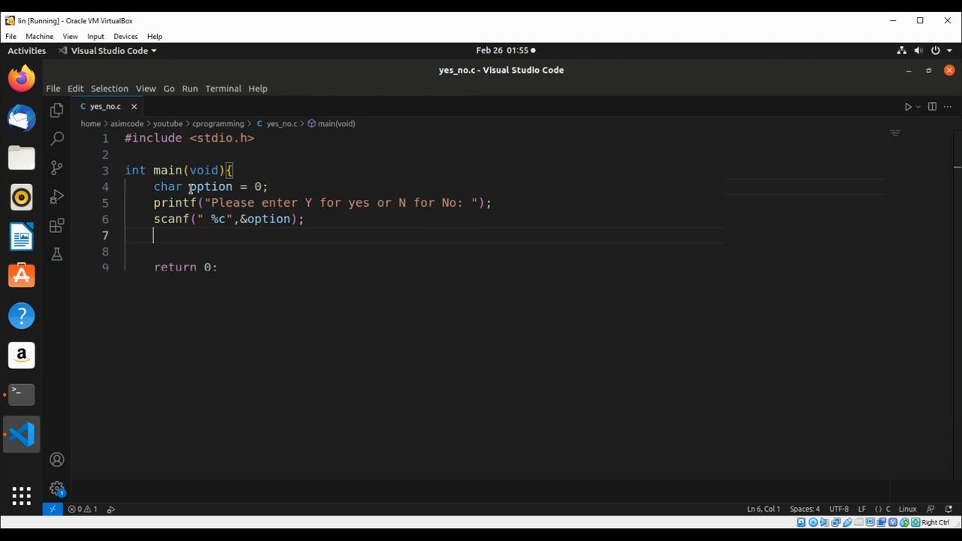
# Add a switch(option) statement with an empty braced body
pyautogui.write('sw')
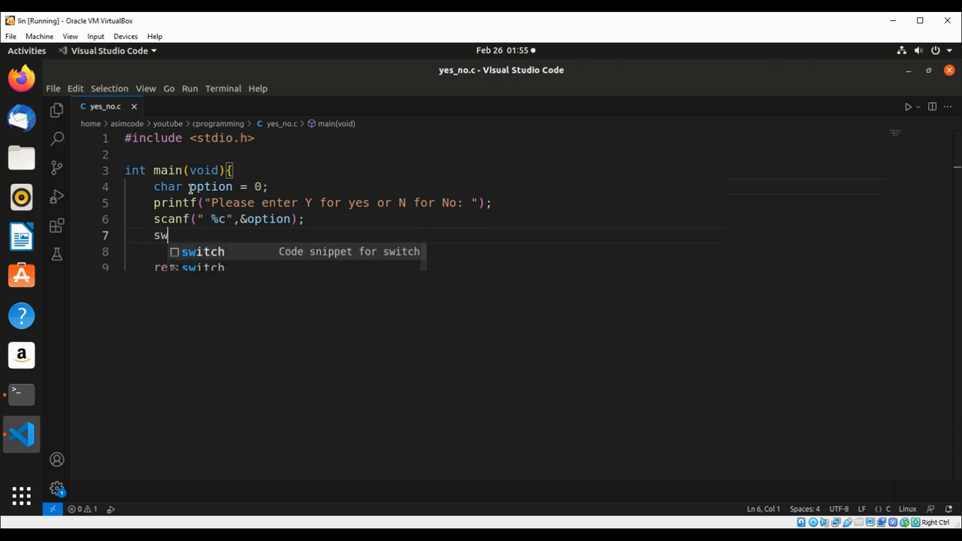
pyautogui.write('itch')
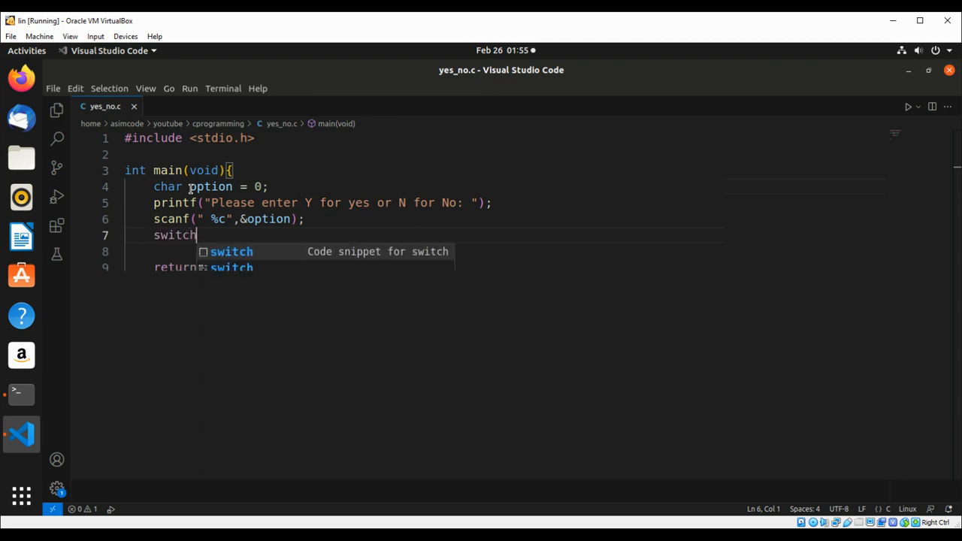
pyautogui.write('()')
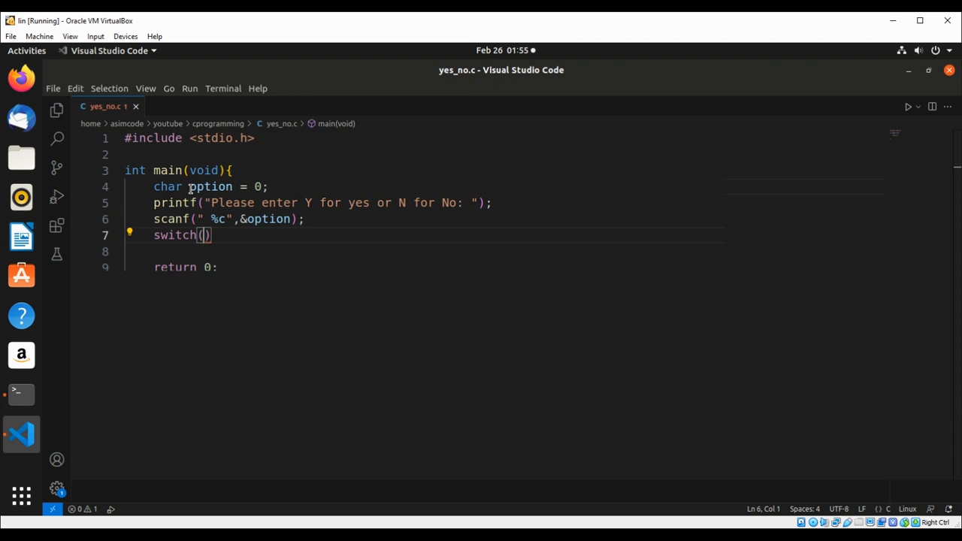
pyautogui.write('option')
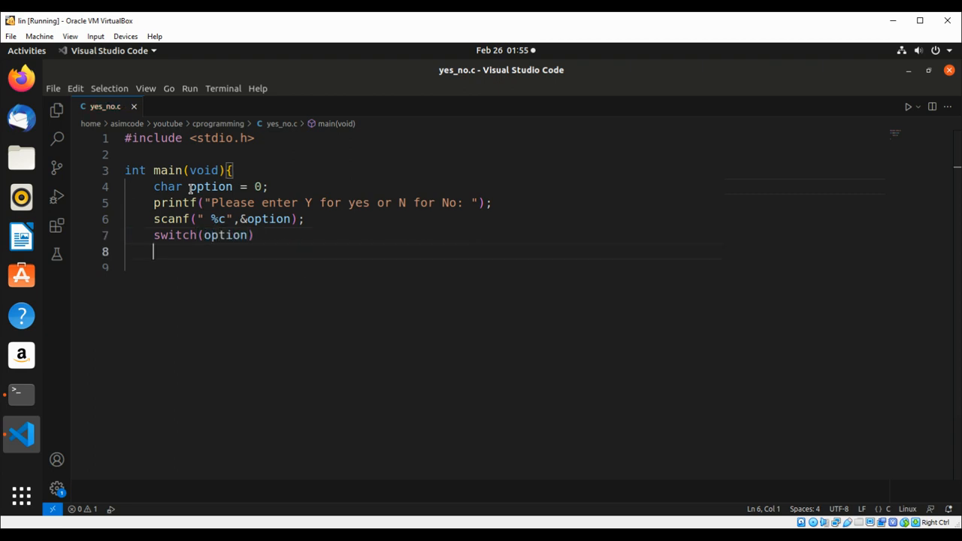
pyautogui.write('{')
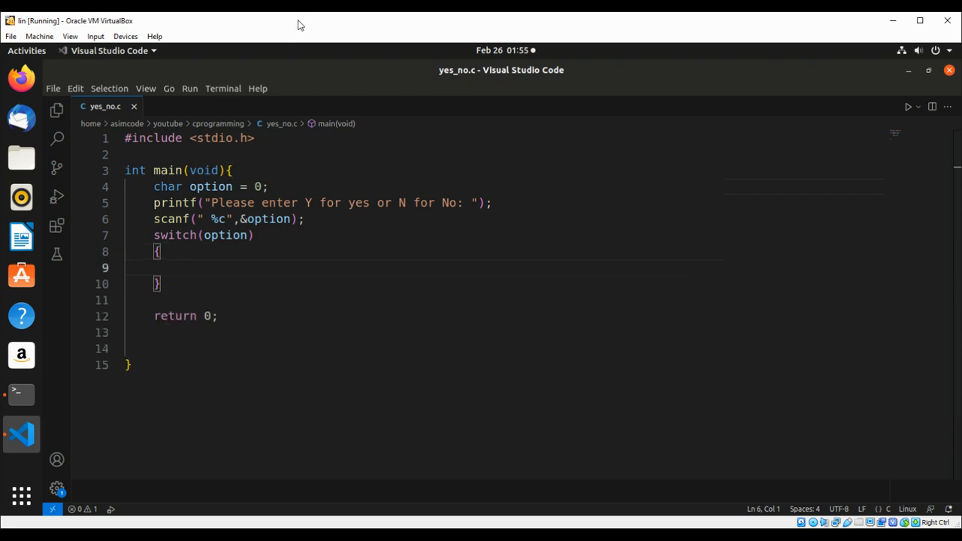
pyautogui.moveTo(310, 161)
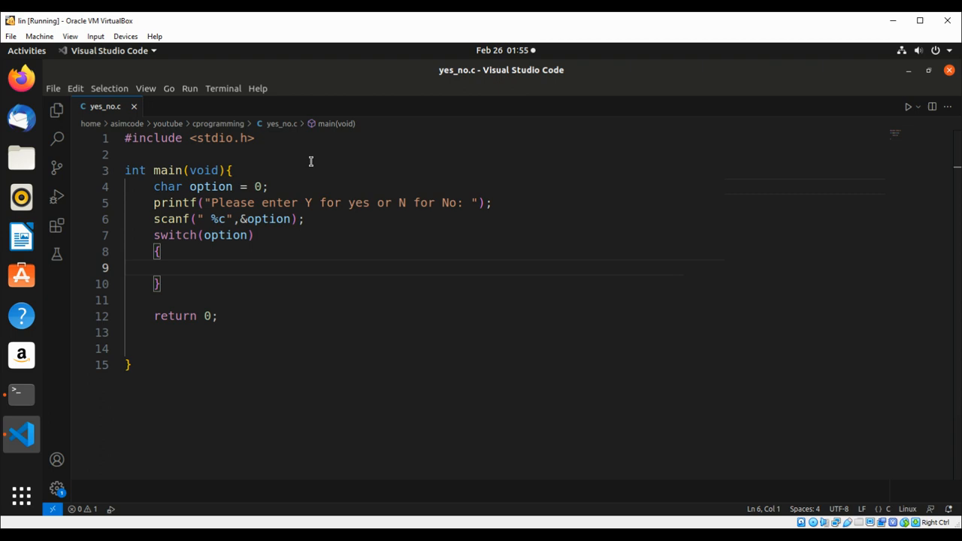
# Add the case 'y': case 'Y': labels inside the switch
pyautogui.write('c')
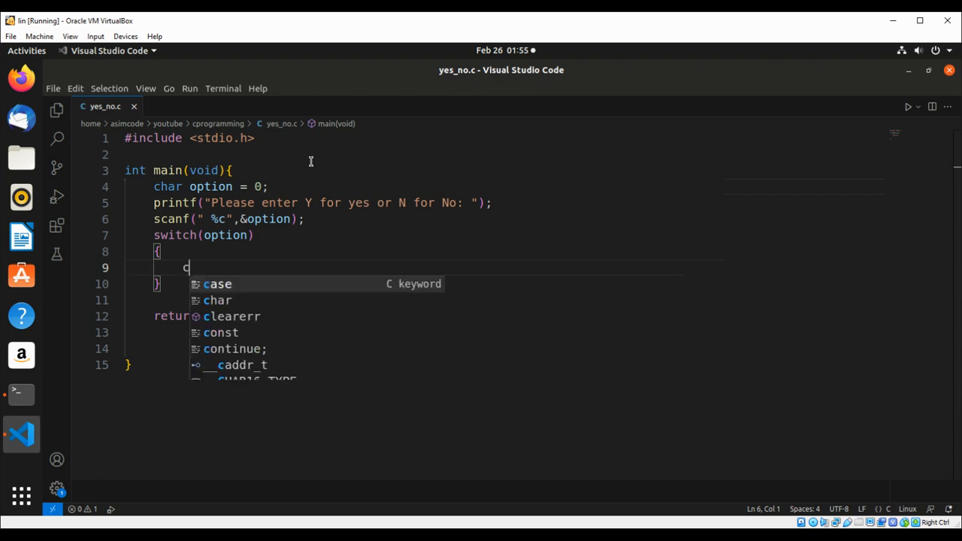
pyautogui.write("ase '")
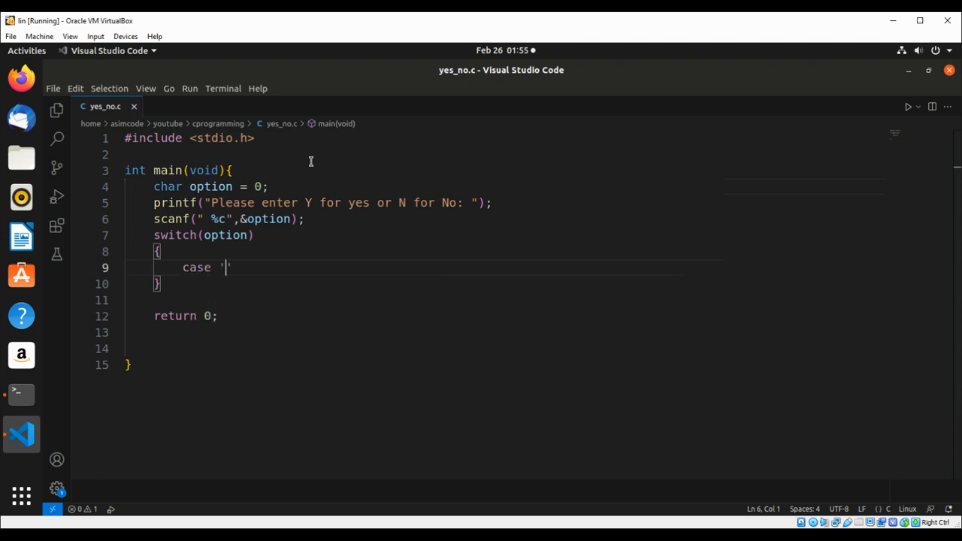
pyautogui.write('y')
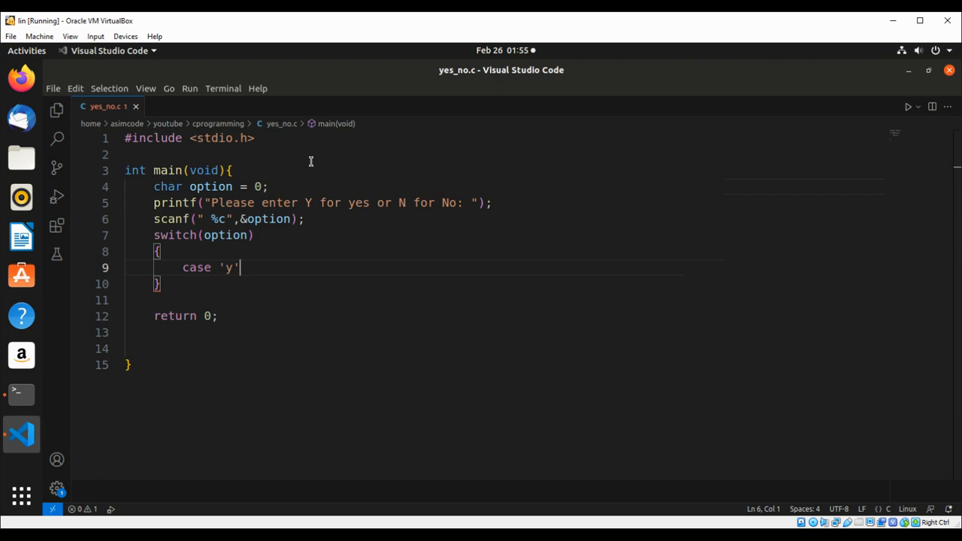
pyautogui.write("': case")
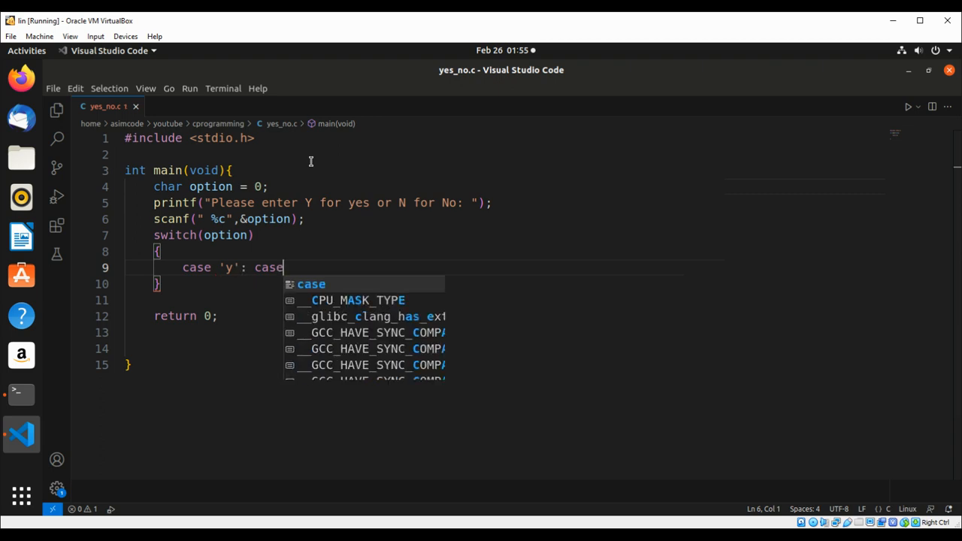
pyautogui.write("'Y'")
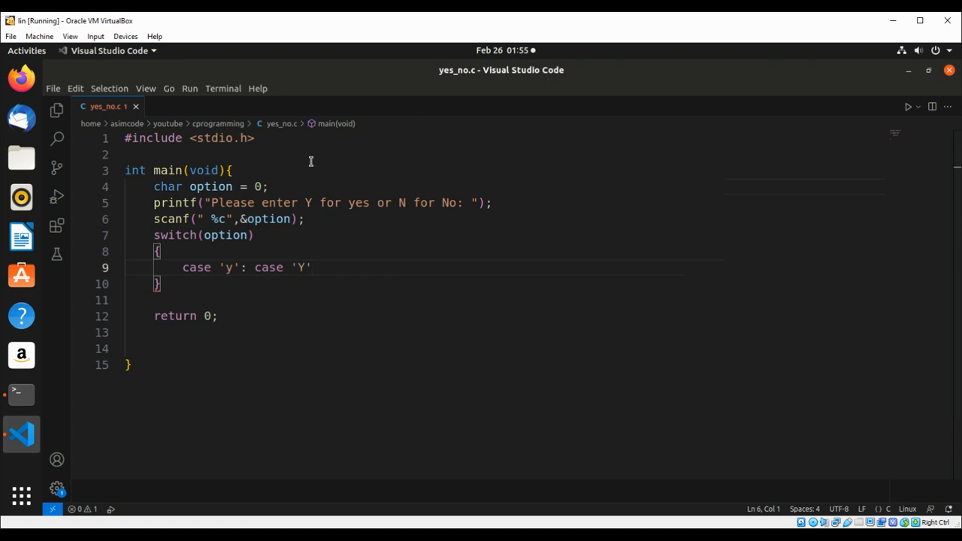
pyautogui.press('enter')
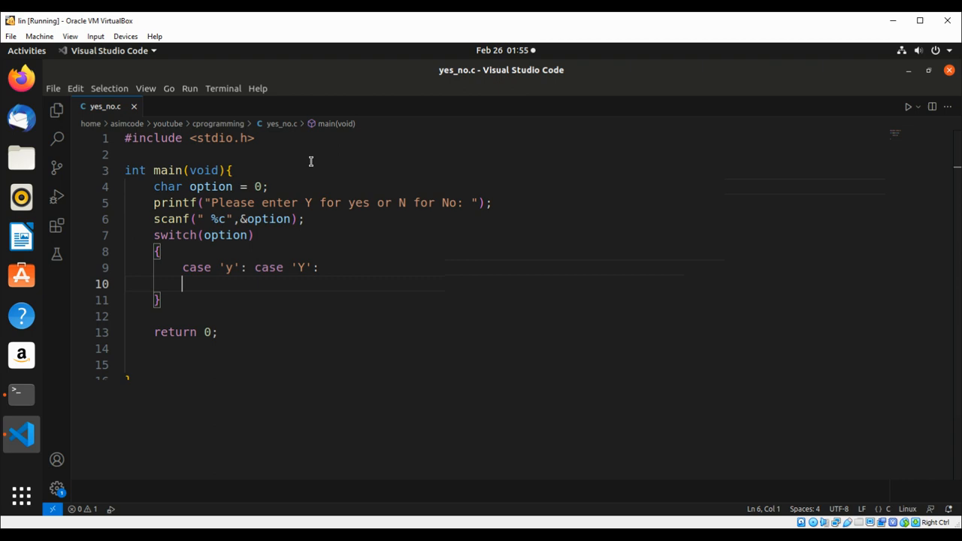
# Print "You entered Yes!" and break, then begin the next case
pyautogui.write('printf("You entere')
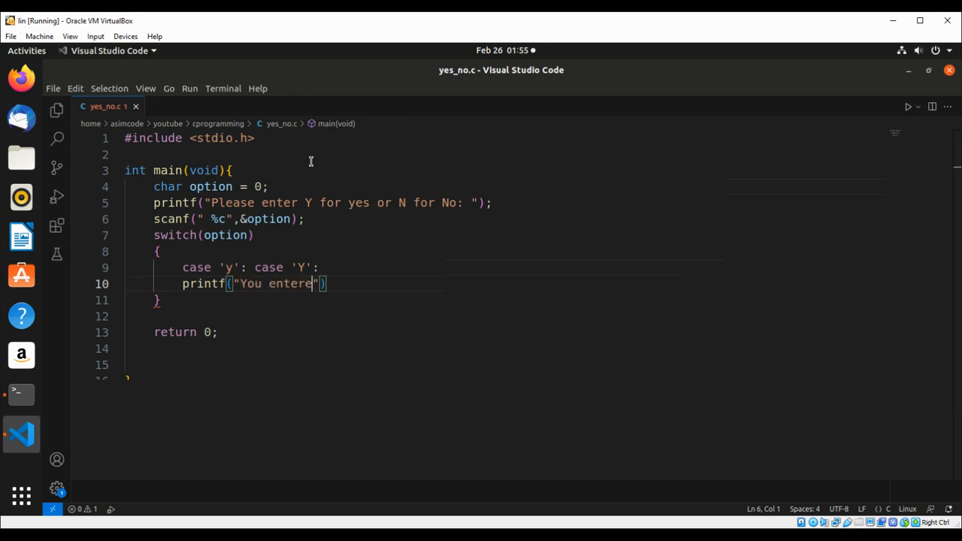
pyautogui.write('" "')
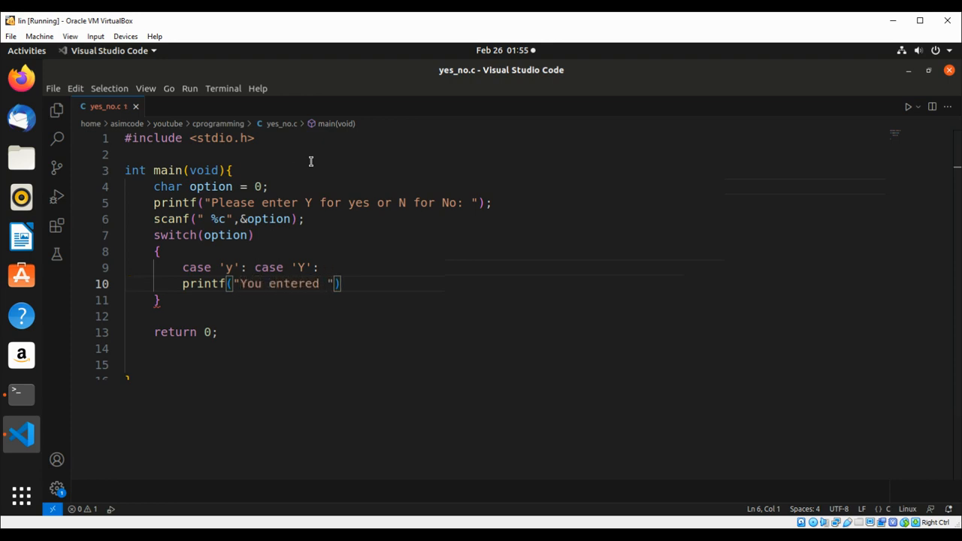
pyautogui.write('Yes')
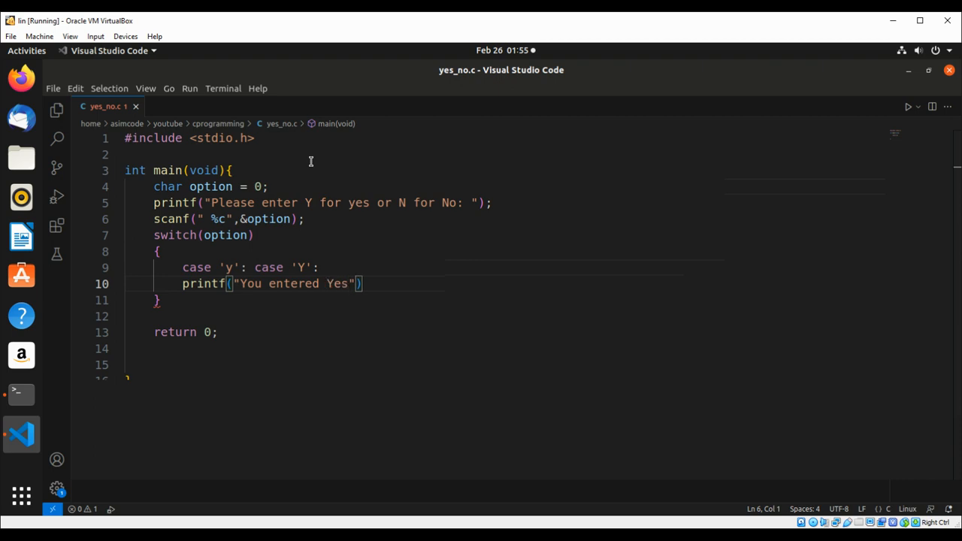
pyautogui.write('!')
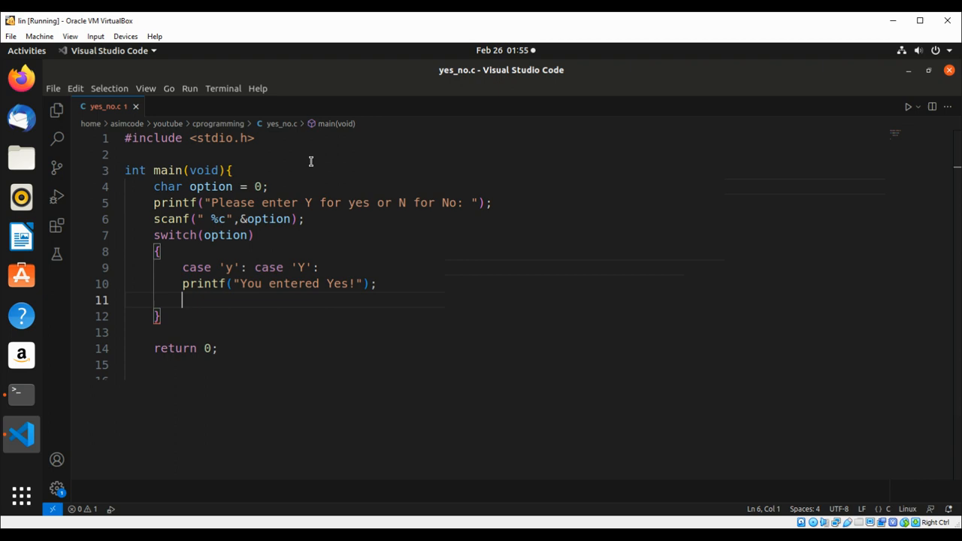
pyautogui.write('break;')
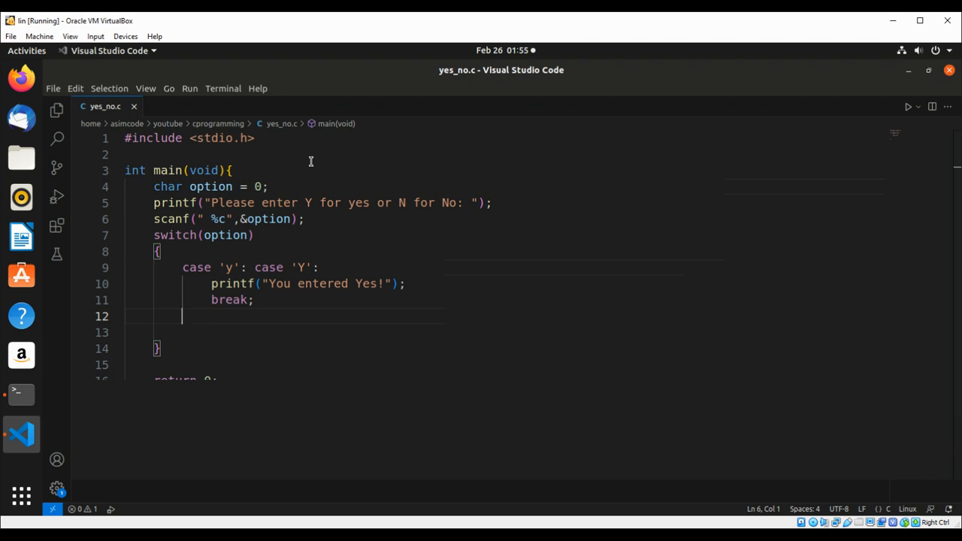
pyautogui.write('case')
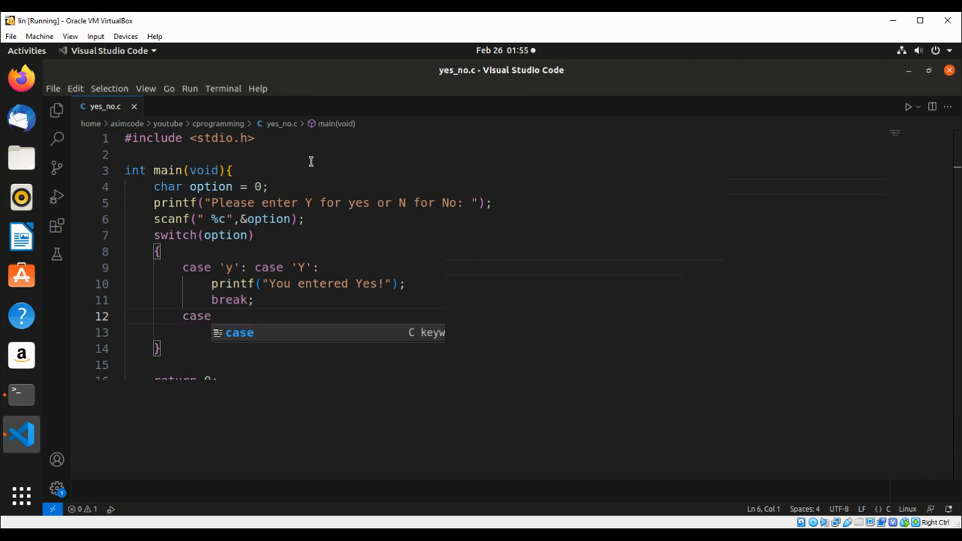
# Add the case 'n': case 'N': labels
pyautogui.write("'n")
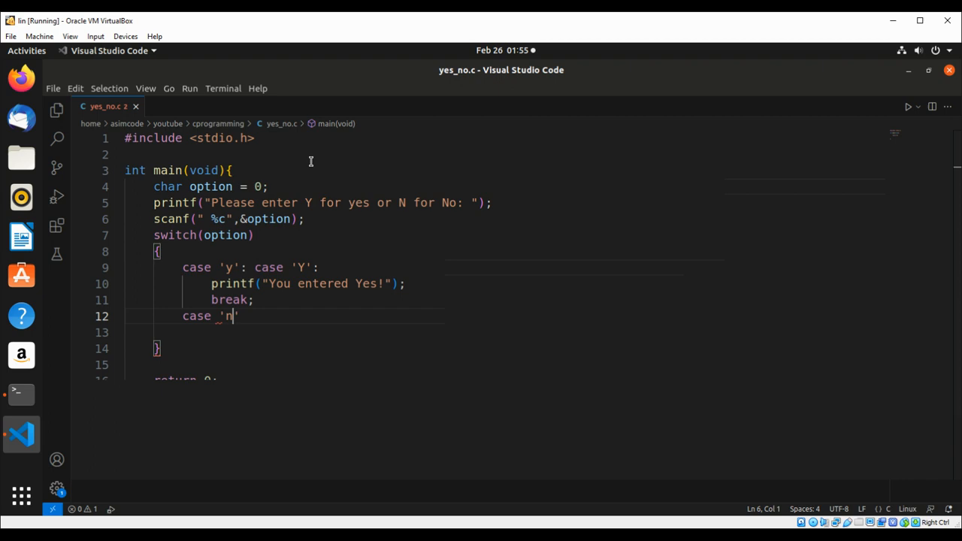
pyautogui.write("':")
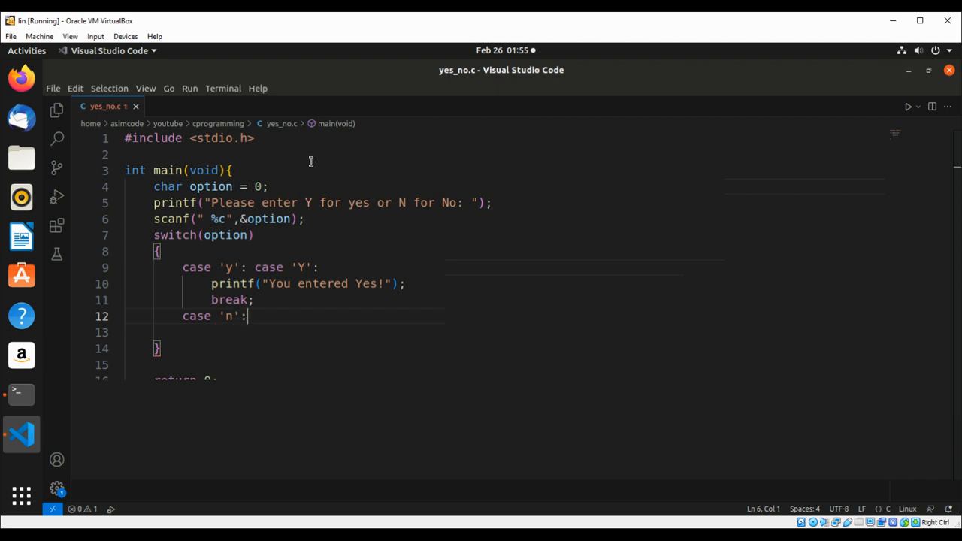
pyautogui.write("case 'N")
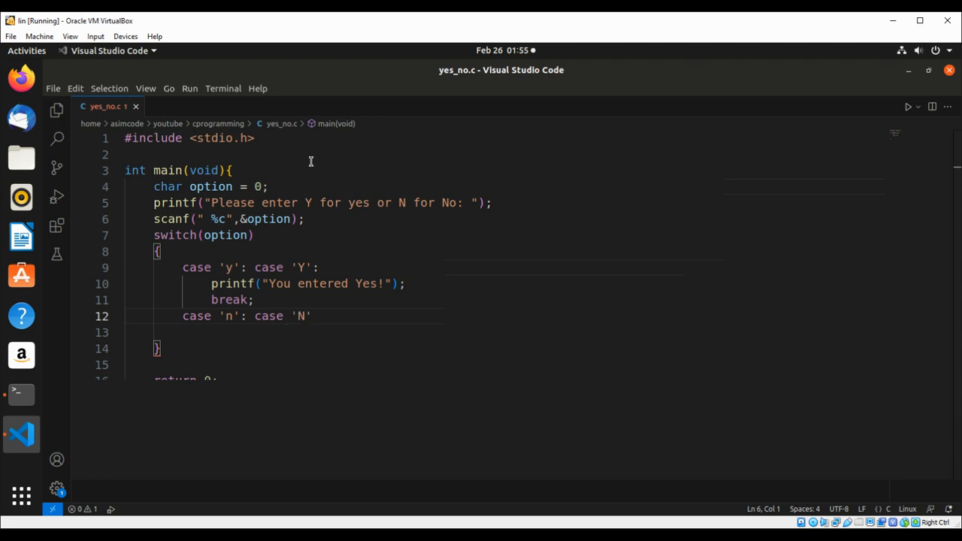
pyautogui.write(':')
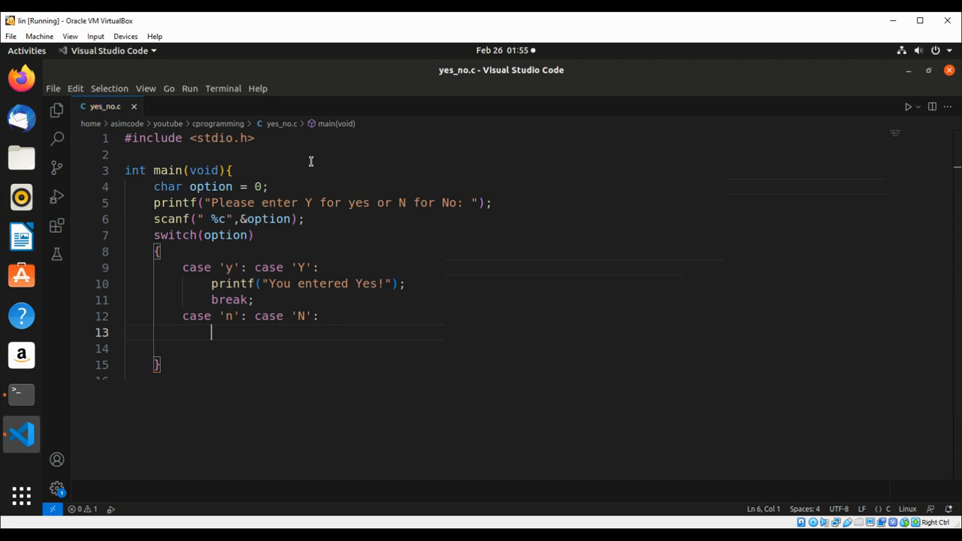
# Print "You entered No!" and end the branch with break;
pyautogui.write('printf')
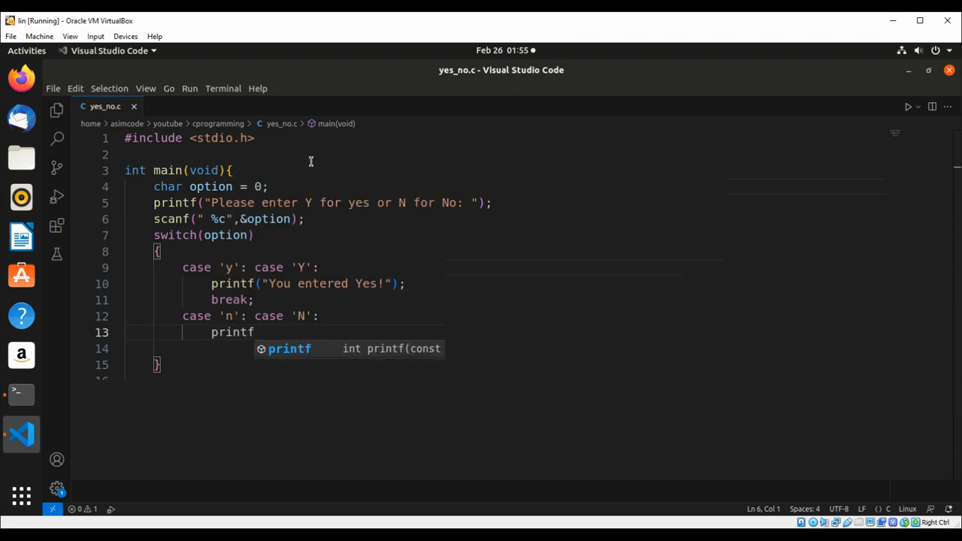
pyautogui.write('("You')
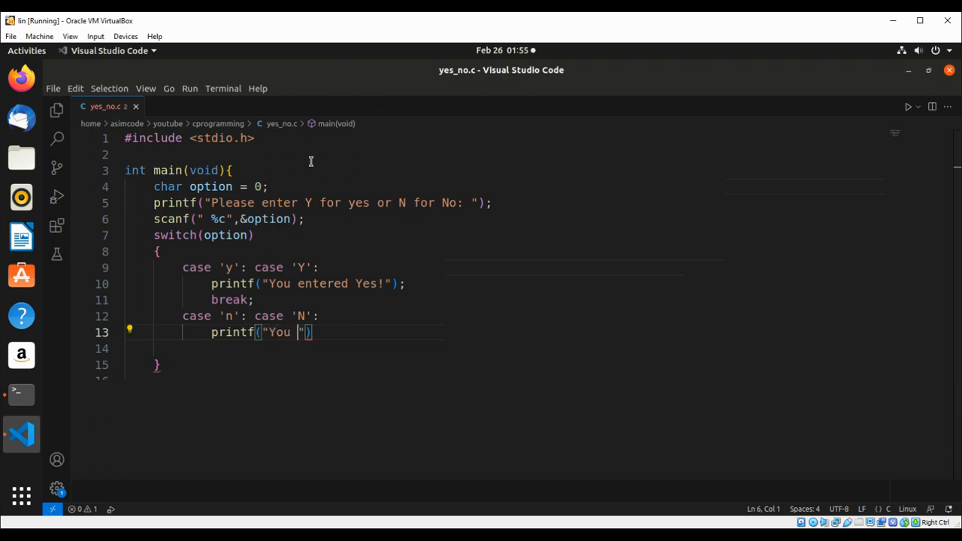
pyautogui.write('en')
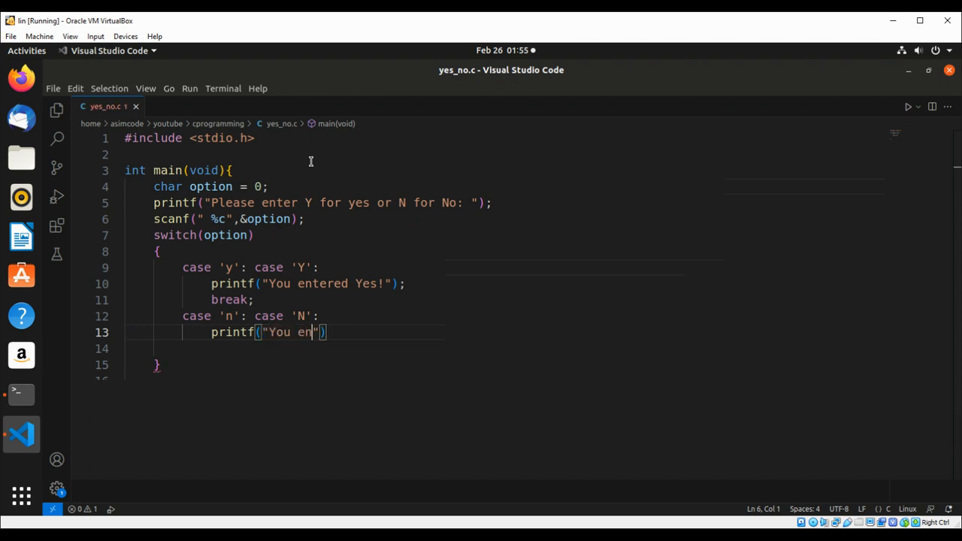
pyautogui.write('tered')
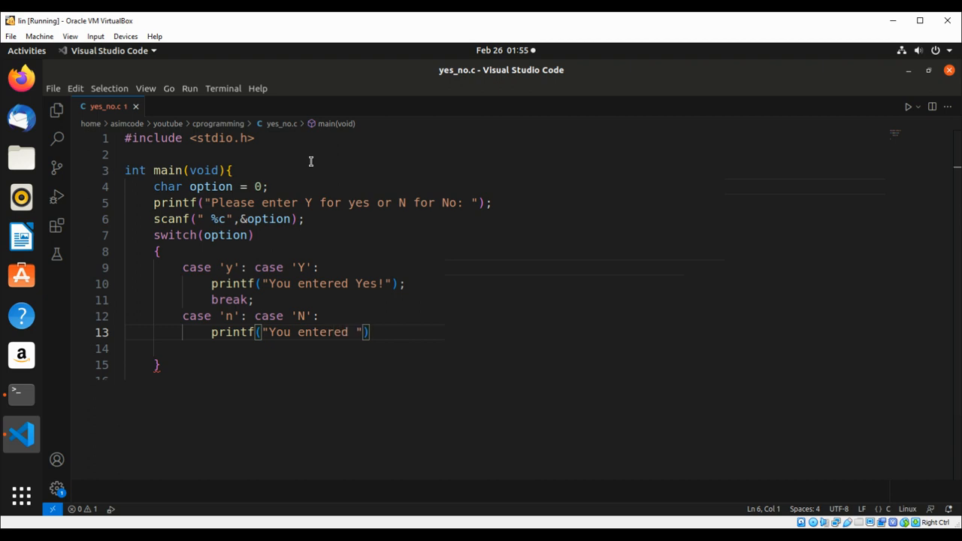
pyautogui.write('No!')
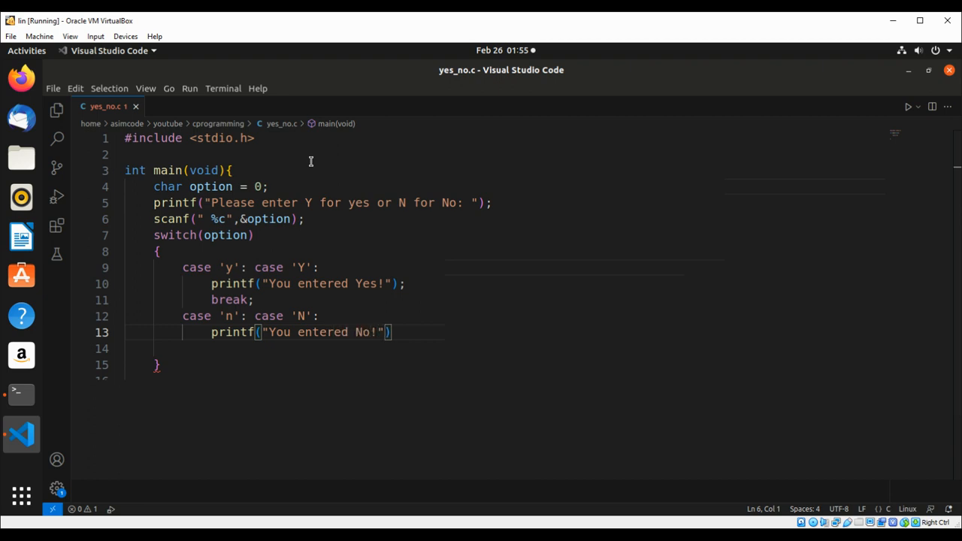
pyautogui.write(';')
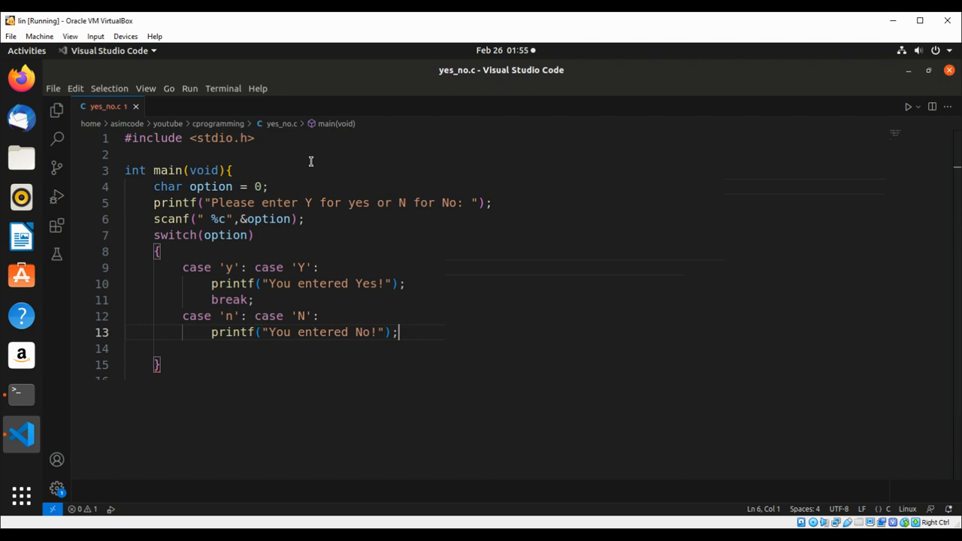
pyautogui.write('brea')
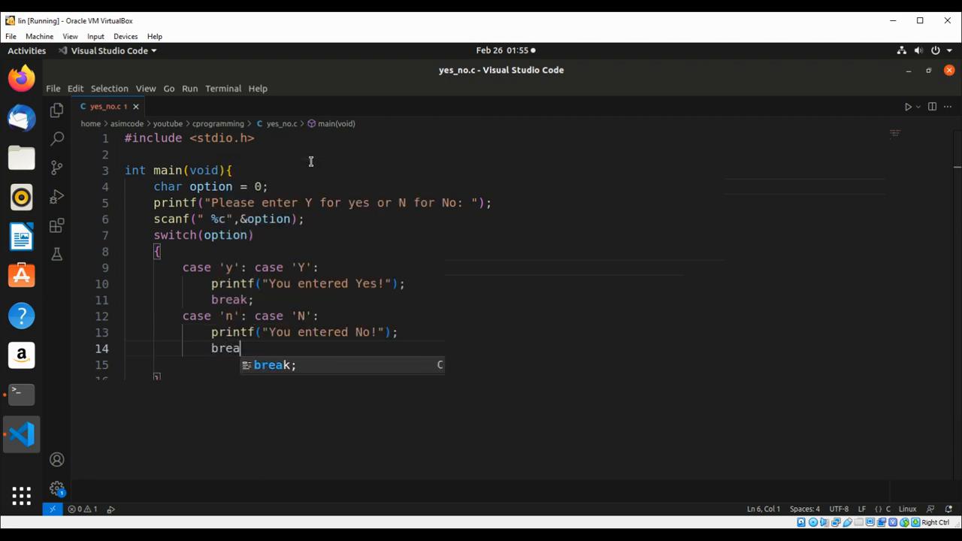
pyautogui.press('Tab')
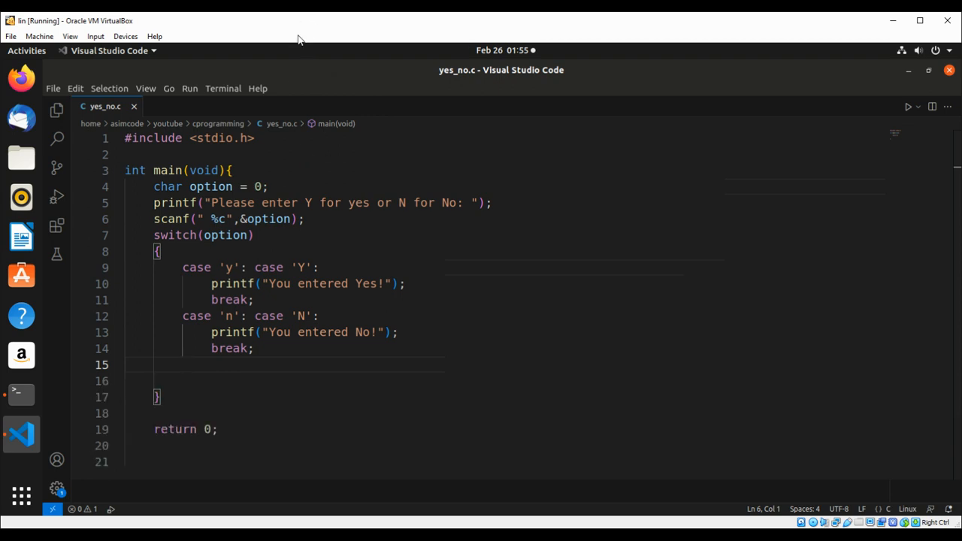
pyautogui.moveTo(318, 388)
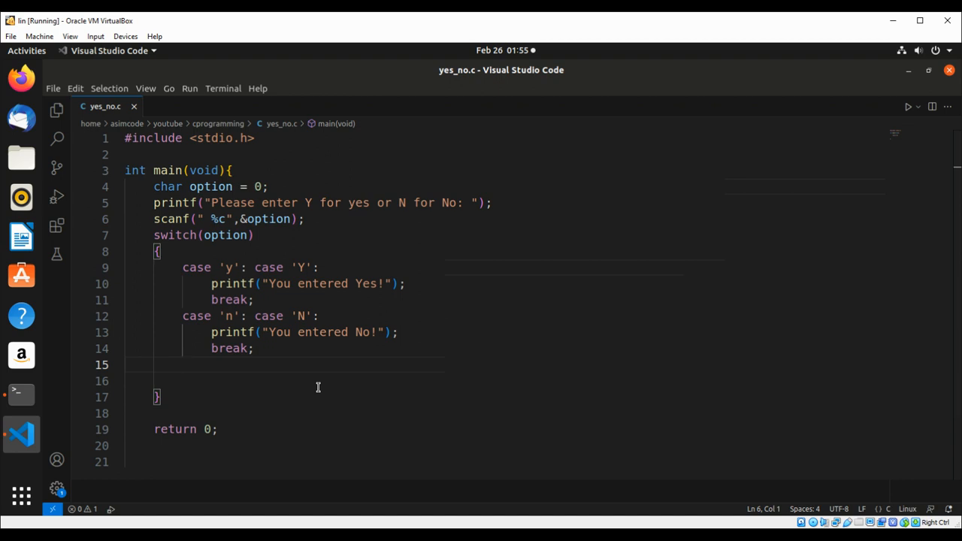
# Add a default case printing "You did not respond correctly!"
pyautogui.write('de')
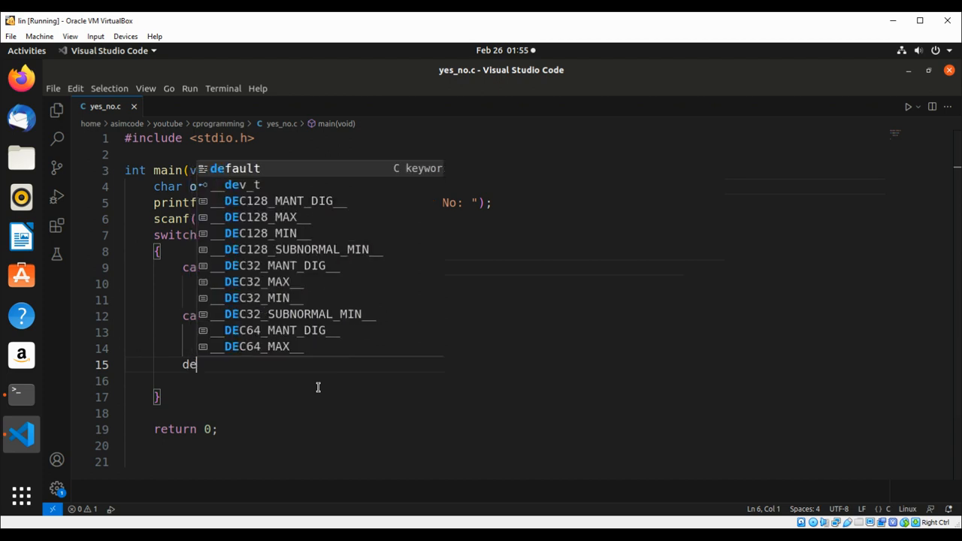
pyautogui.write('fault')
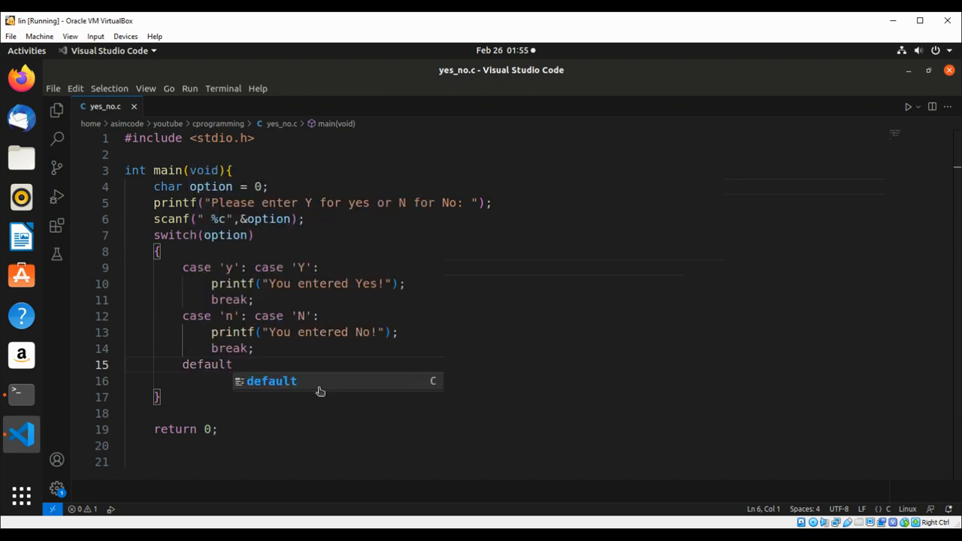
pyautogui.write('printf')
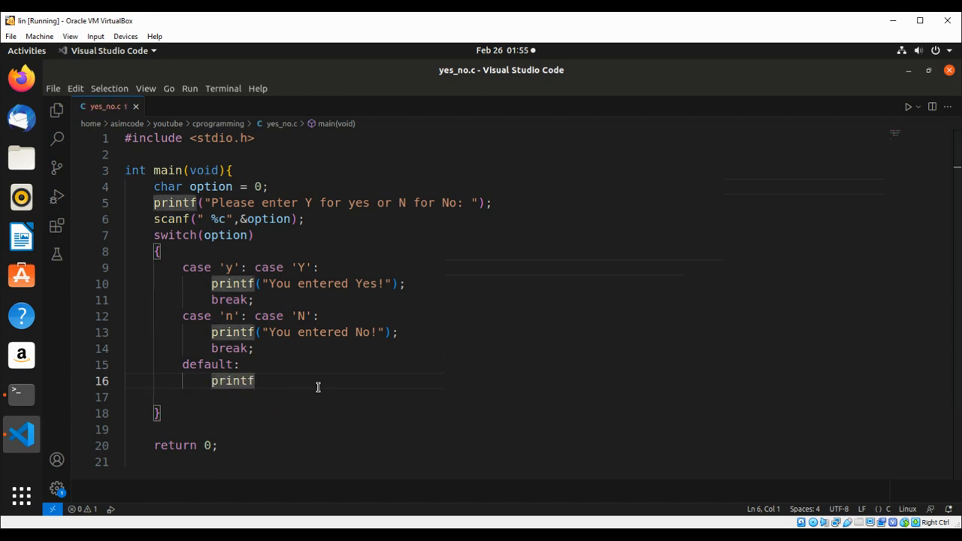
pyautogui.write('()')
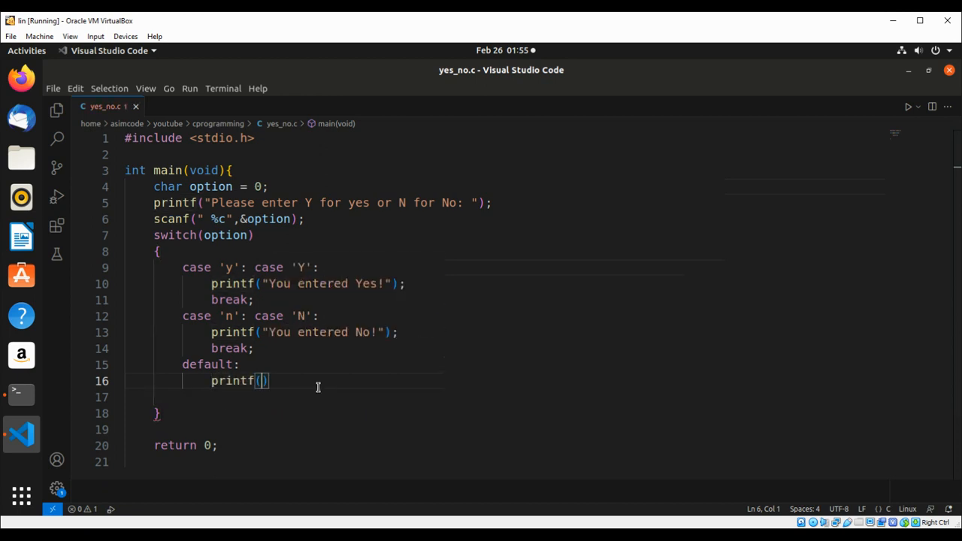
pyautogui.write('"Y')
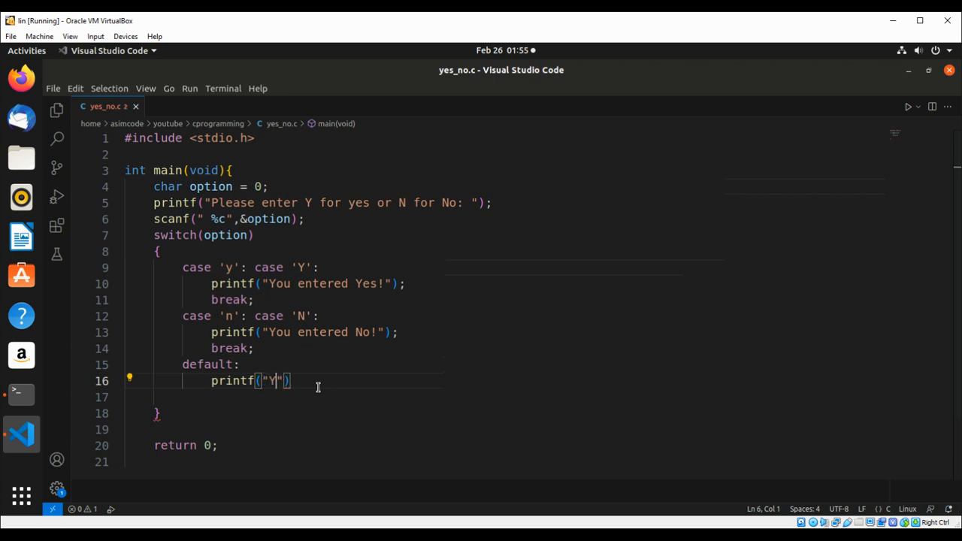
pyautogui.write('ou did not respond c')
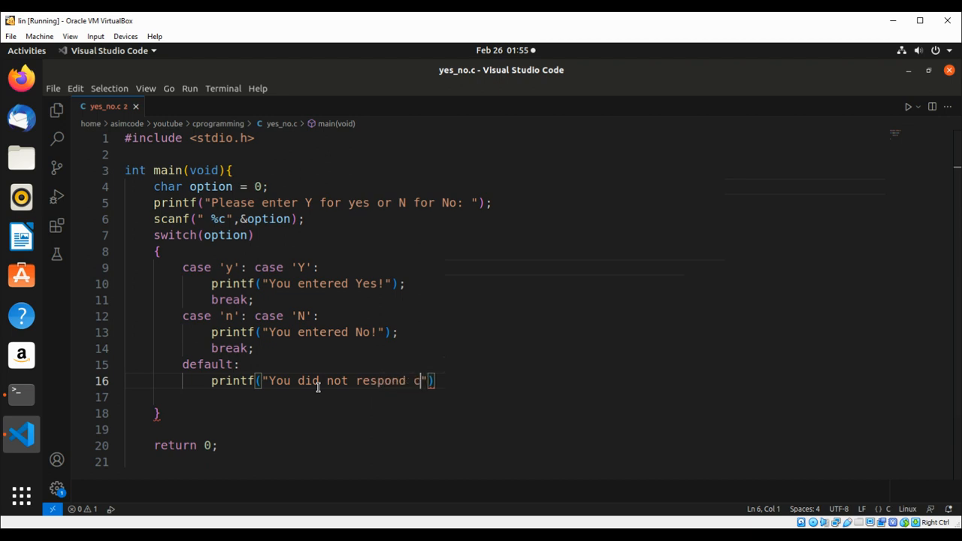
pyautogui.write('orrectly!')
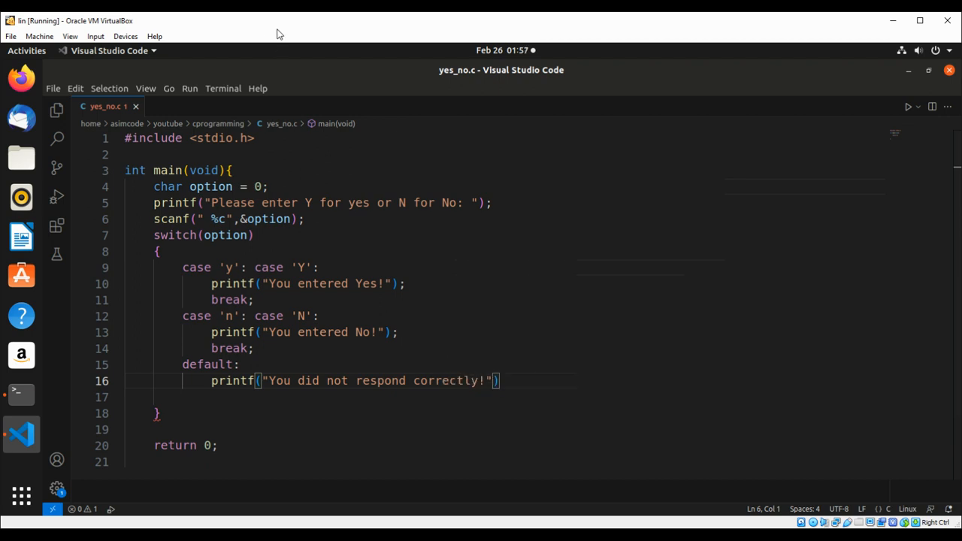
# End all three printf strings with \n and add break; to the default case
pyautogui.write('\\n')
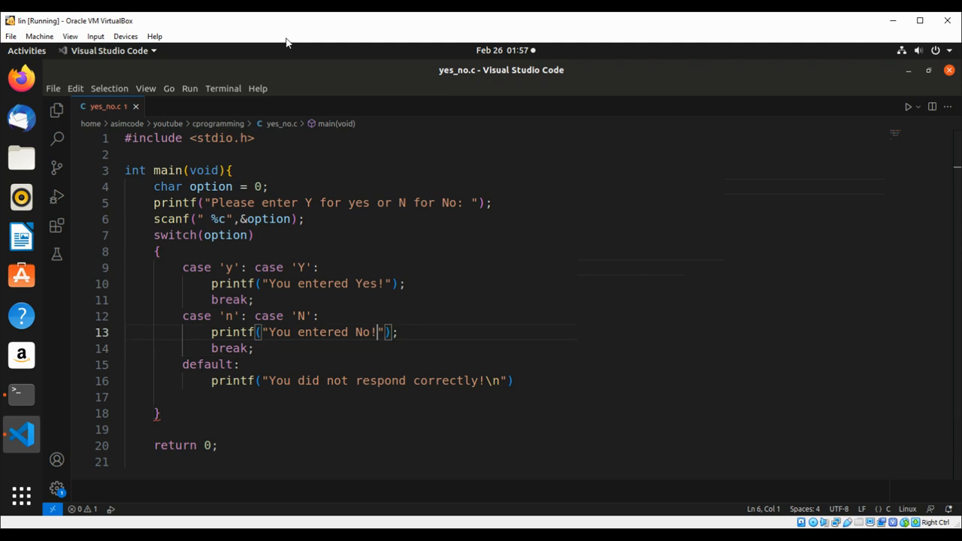
pyautogui.write('\\n')
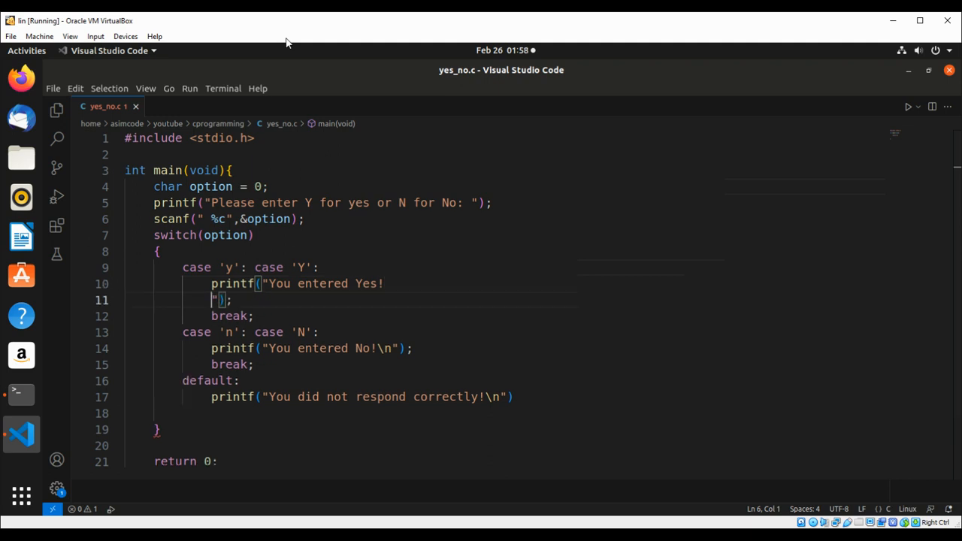
pyautogui.write('n");')
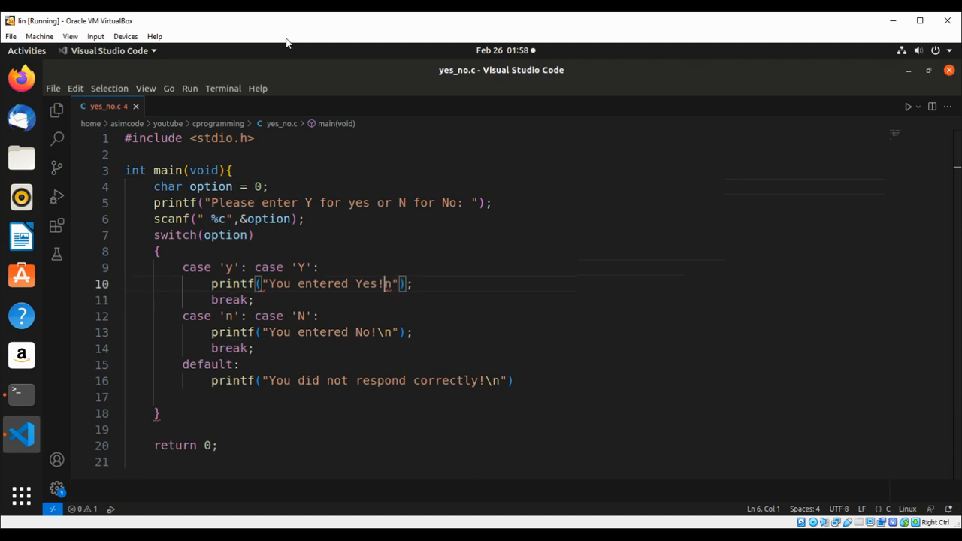
pyautogui.write('\\n')
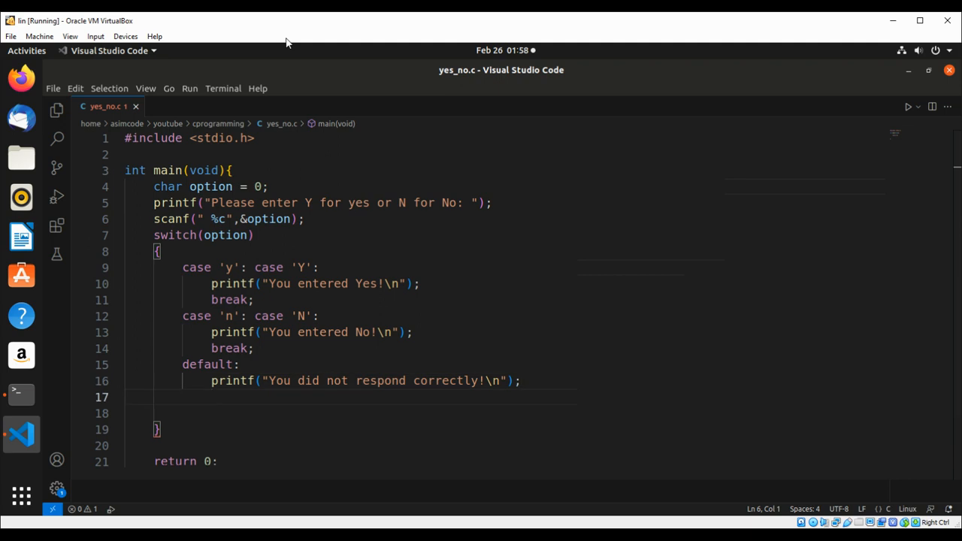
pyautogui.write('break;')
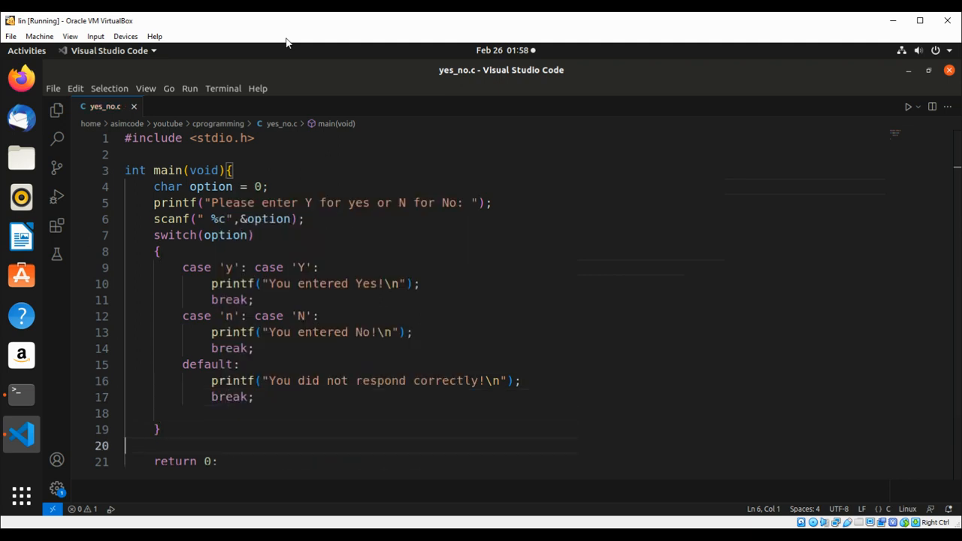
pyautogui.moveTo(168, 111)
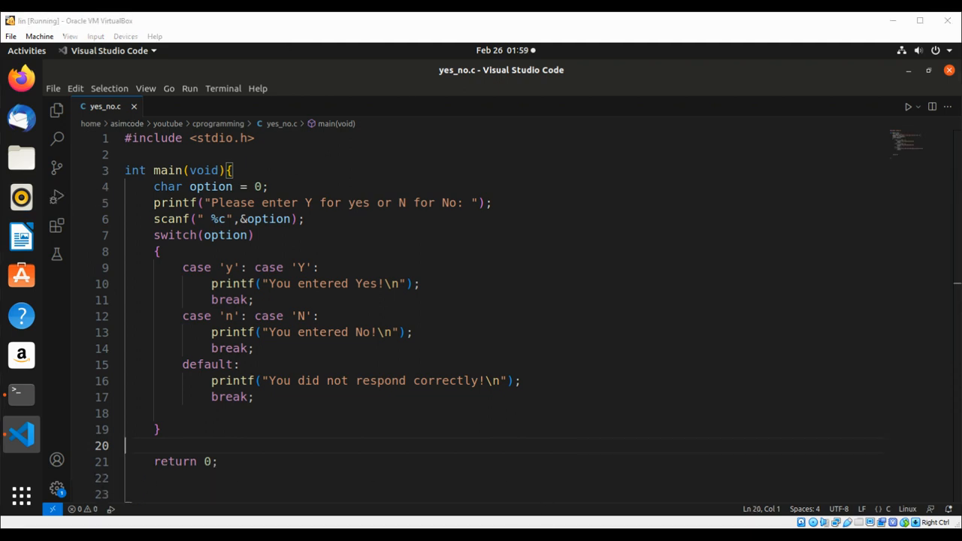
# Run yes_no.c via Debug C/C++ File and answer Y at the terminal prompt
pyautogui.click(917, 107)
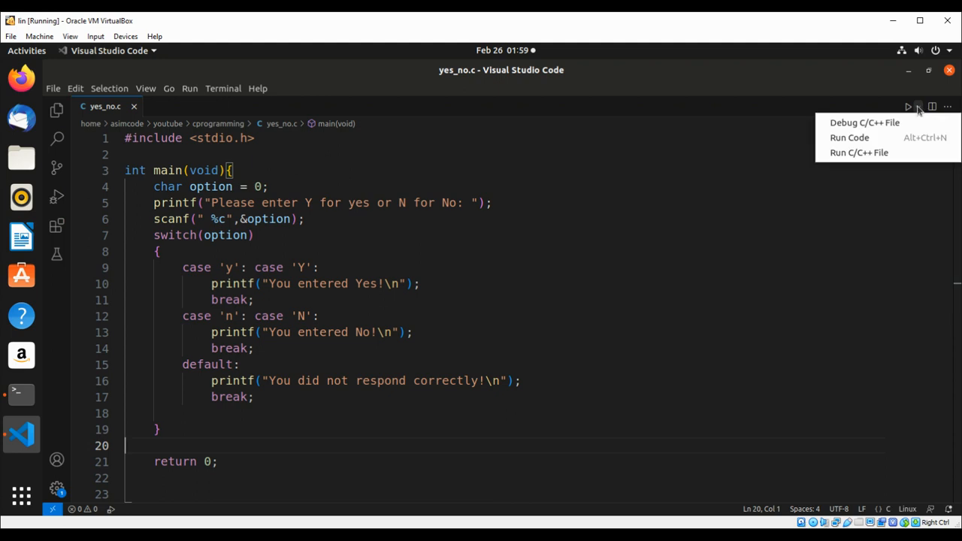
pyautogui.click(864, 123)
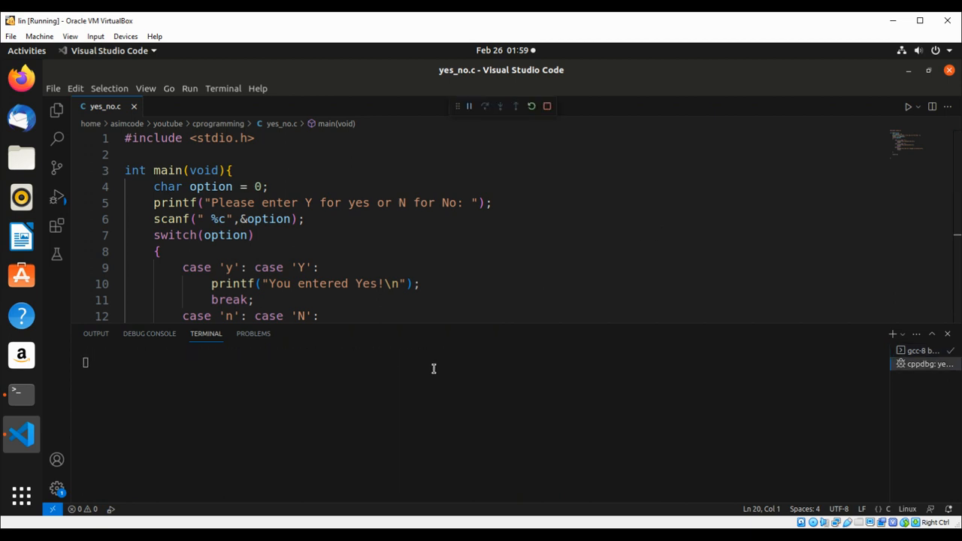
pyautogui.click(908, 105)
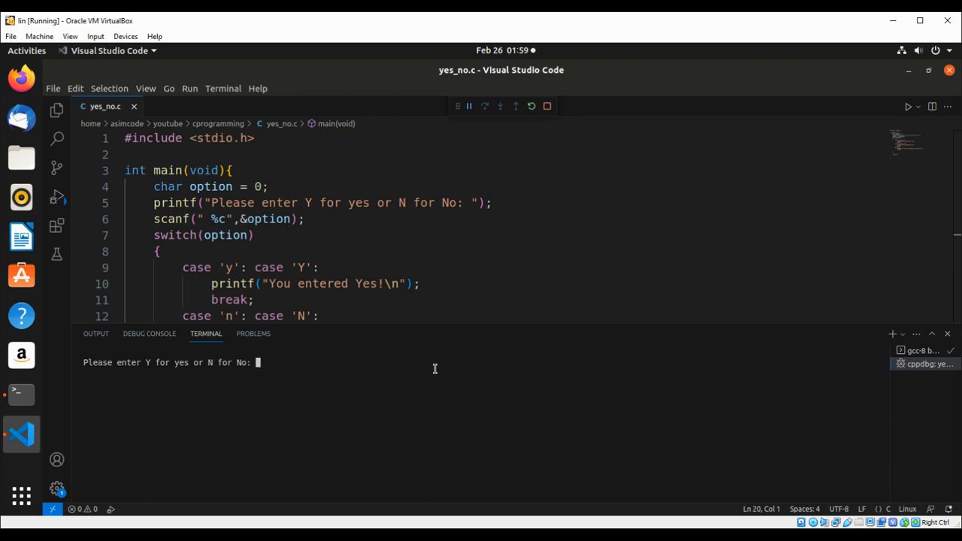
pyautogui.write('Y')
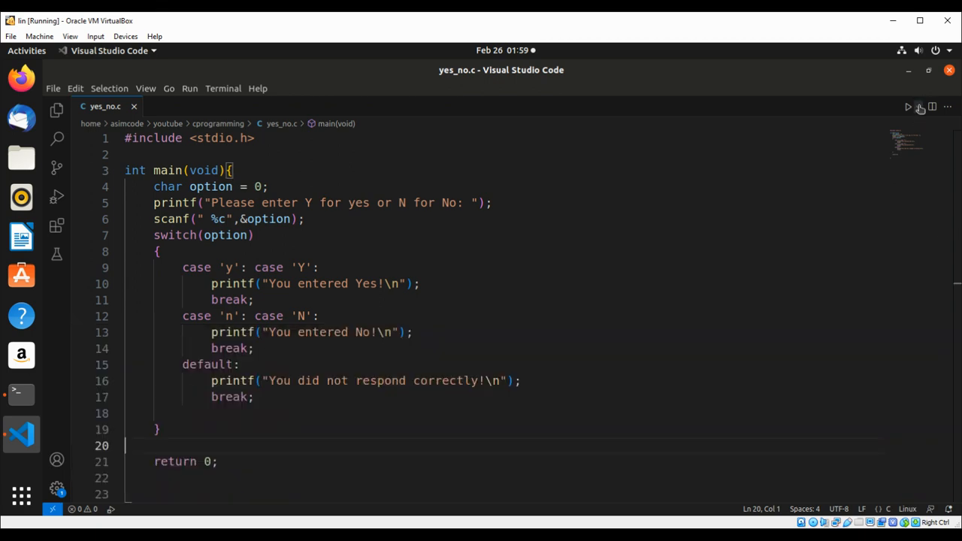
# Run yes_no.c a second time and answer n at the prompt
pyautogui.click(908, 107)
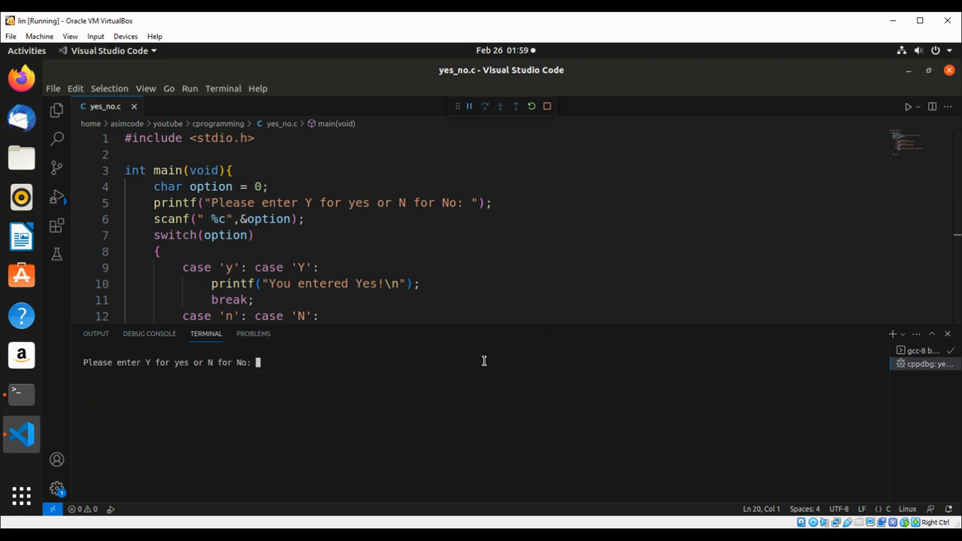
pyautogui.write('n')
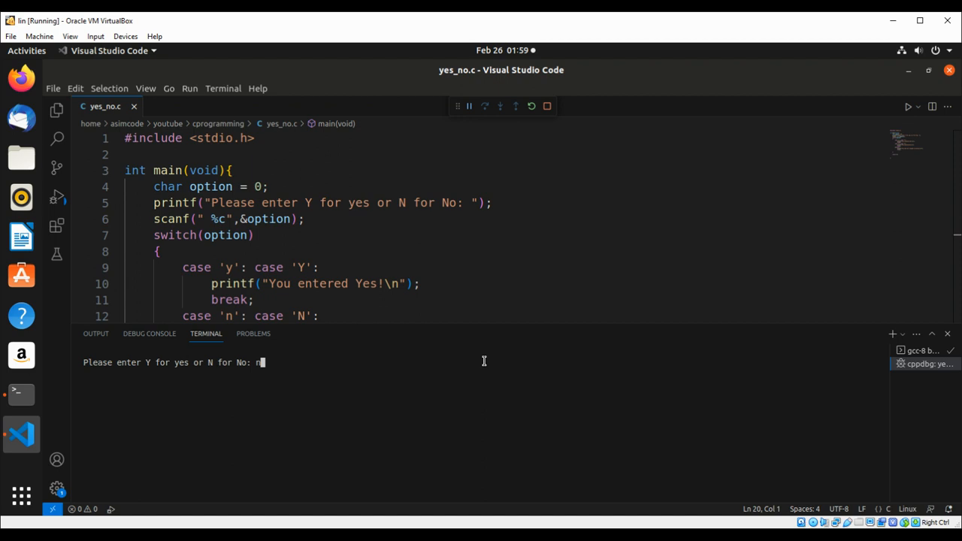